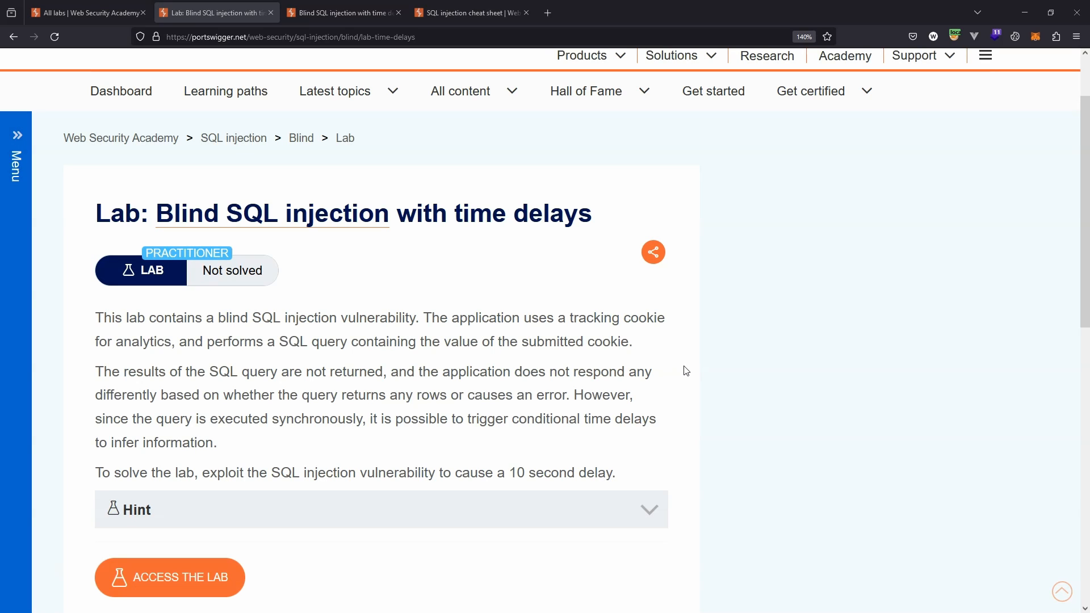
mouse_move(391, 363)
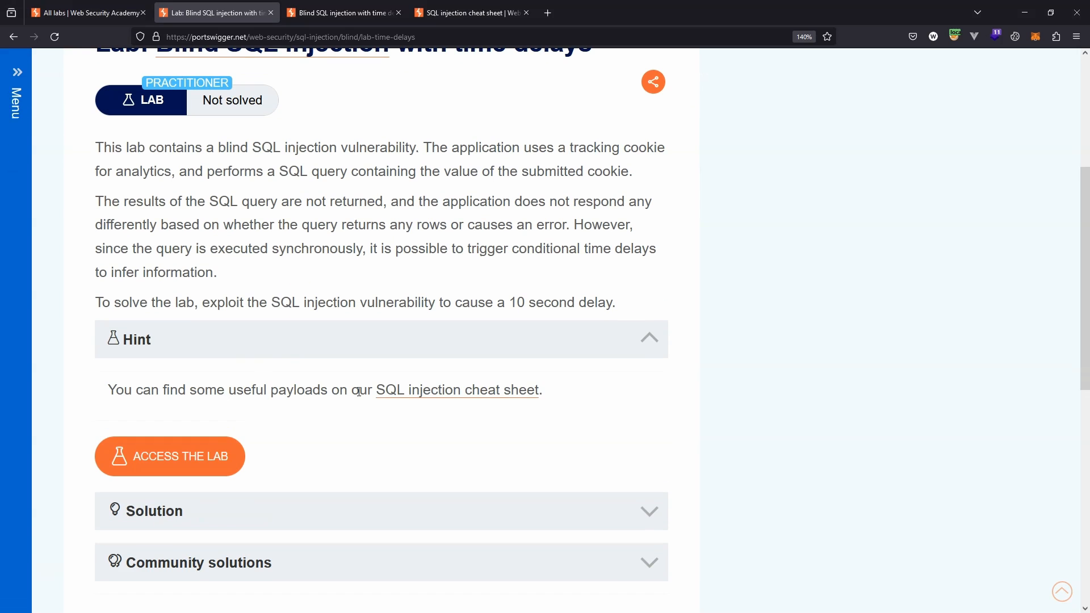
mouse_move(507, 400)
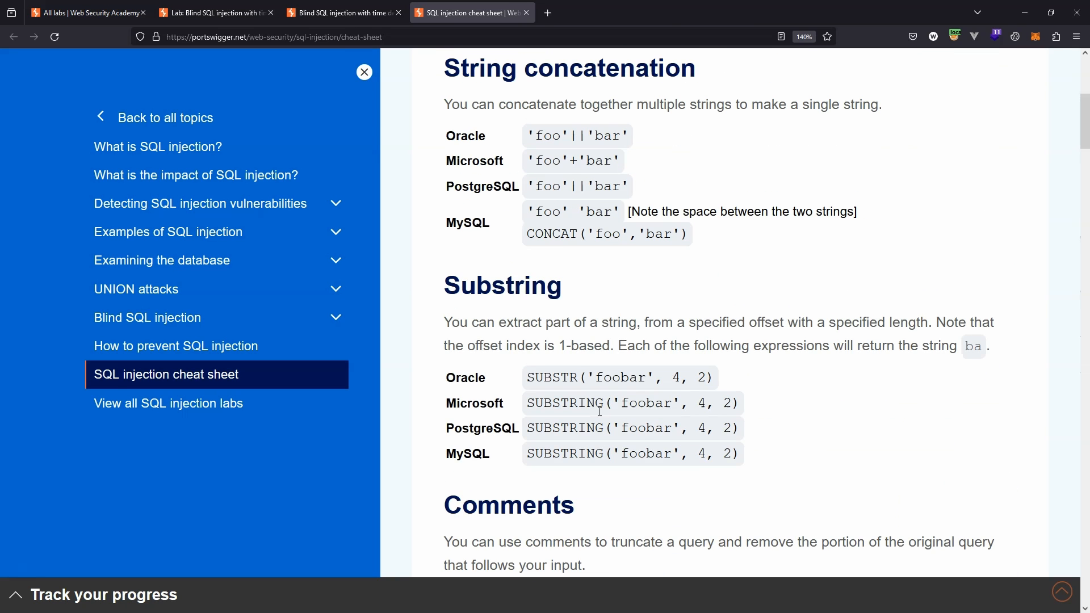
Highlight PostgreSQL and its 'foo'||'bar' entry under String concatenation
scroll(up, 3)
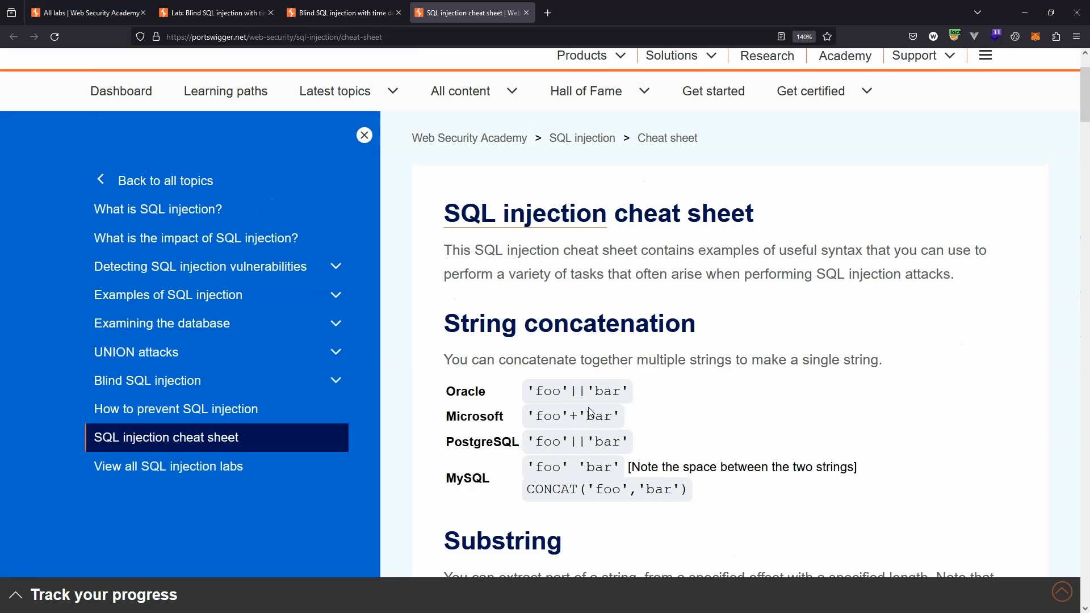
scroll(down, 3)
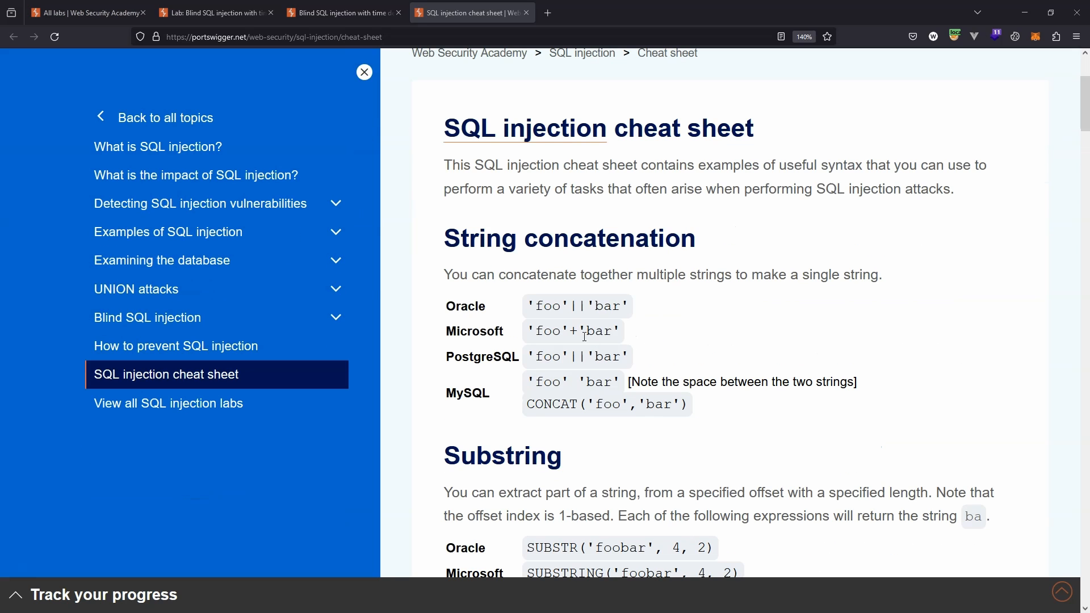
mouse_move(581, 258)
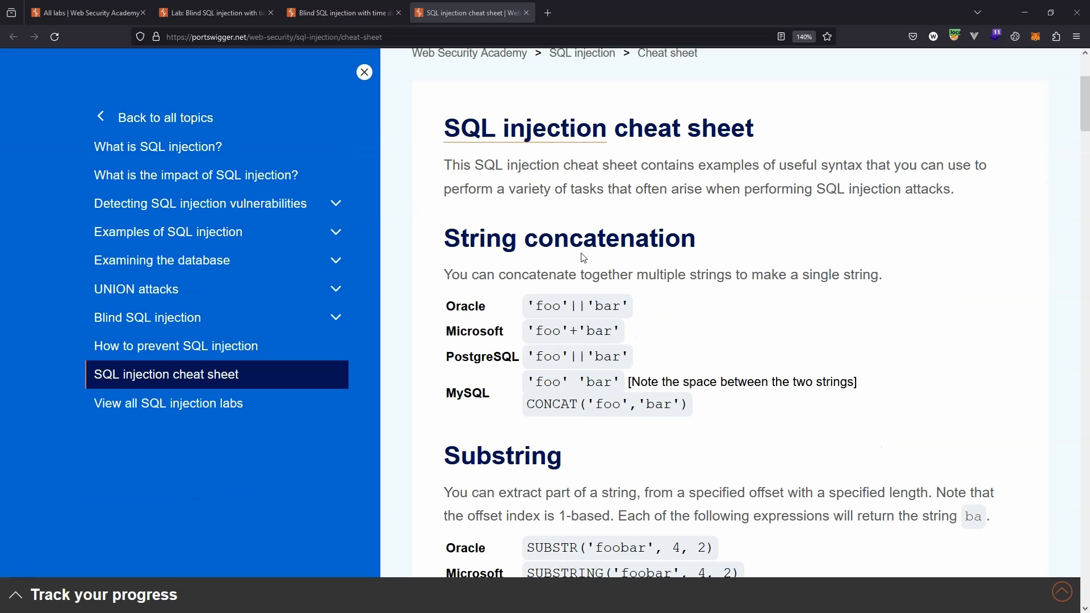
mouse_move(521, 368)
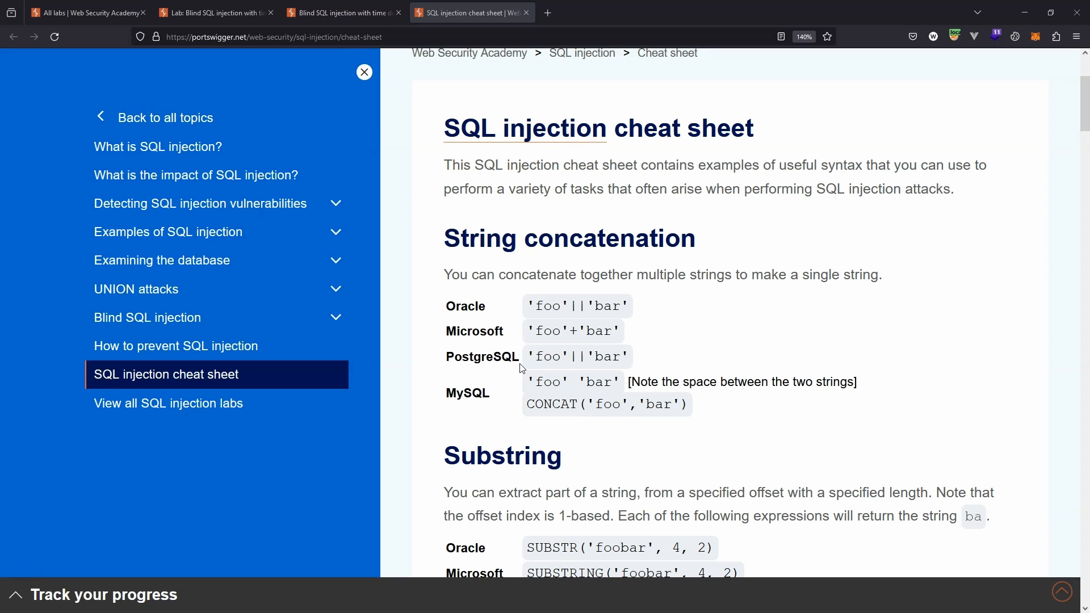
mouse_move(587, 320)
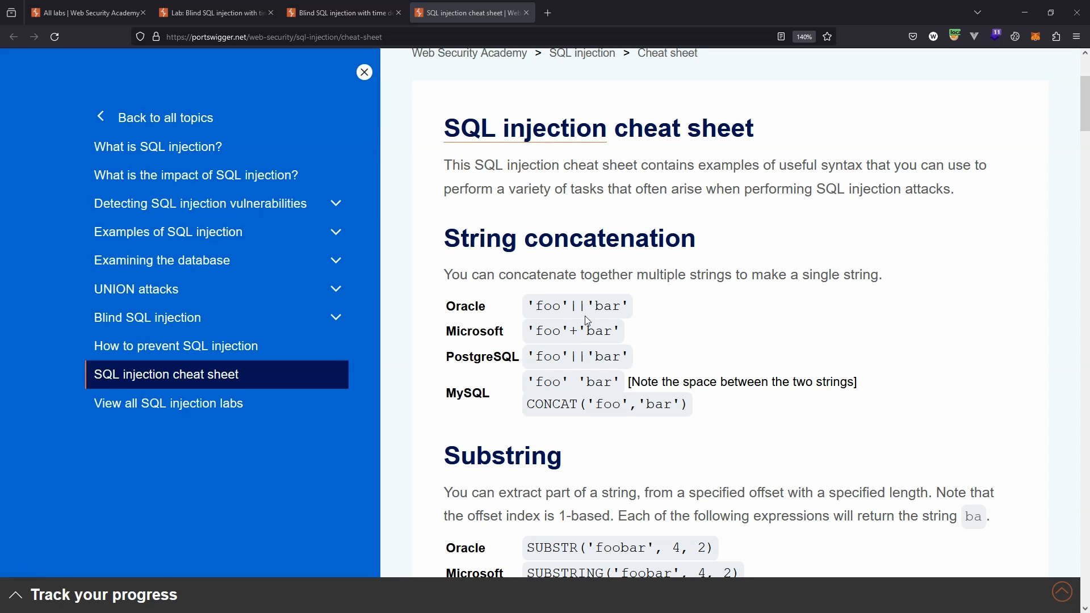
mouse_move(681, 365)
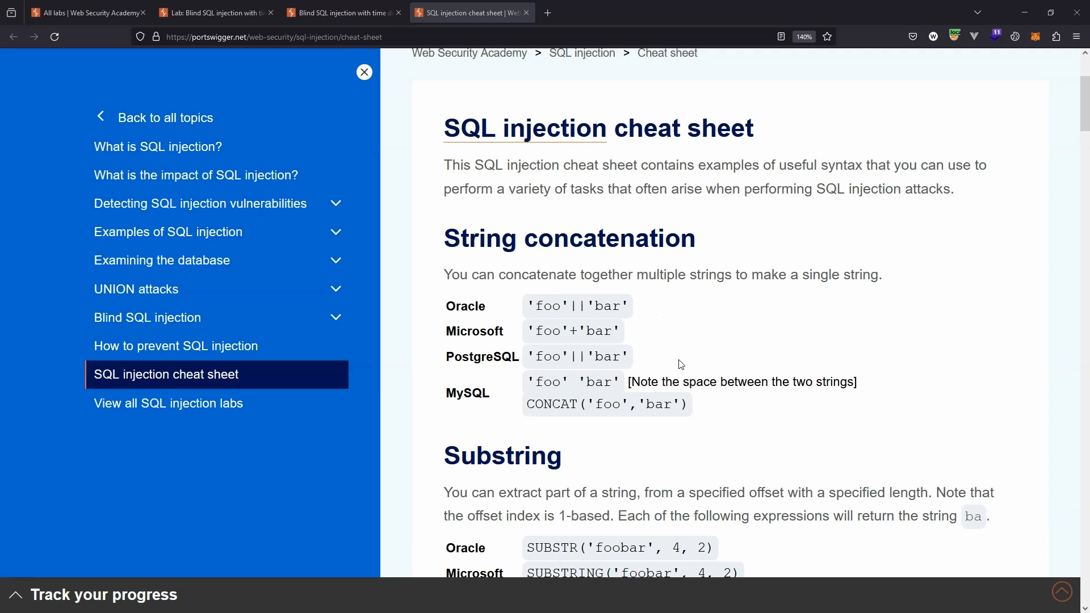
mouse_move(487, 372)
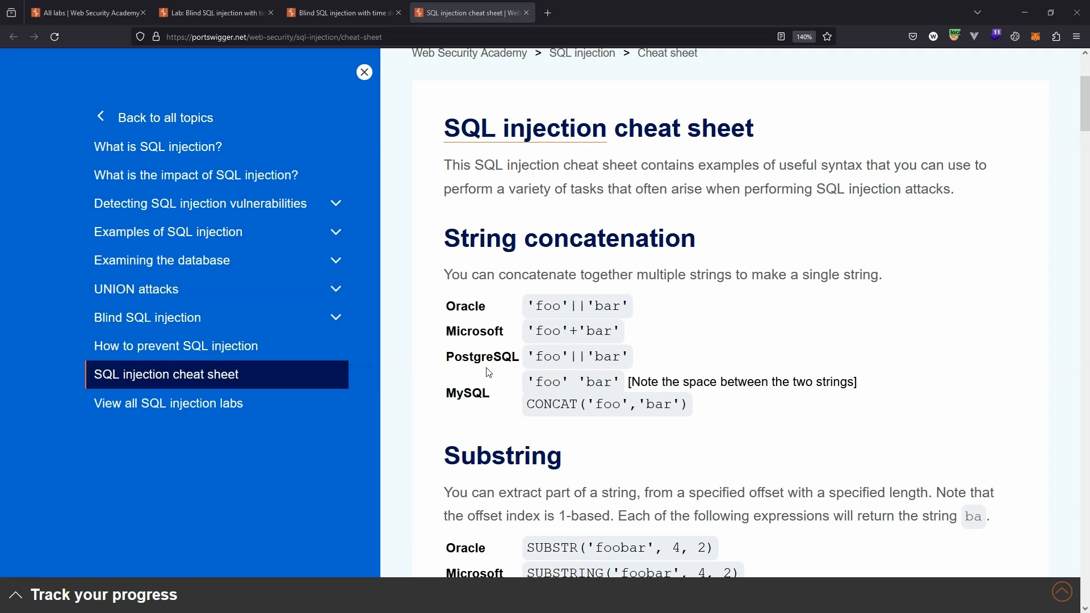
double_click(482, 357)
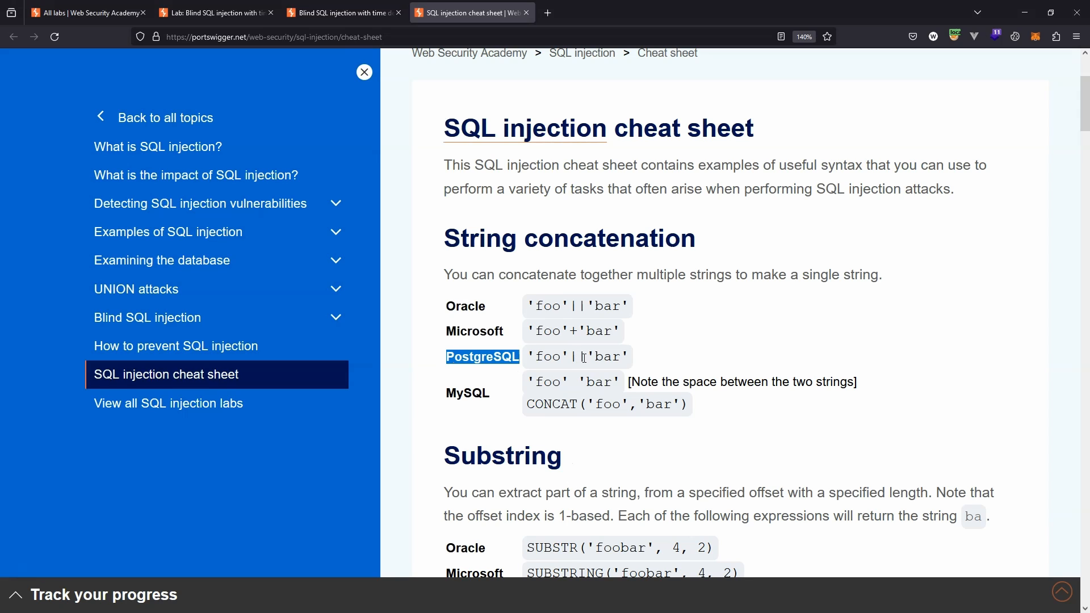
double_click(577, 356)
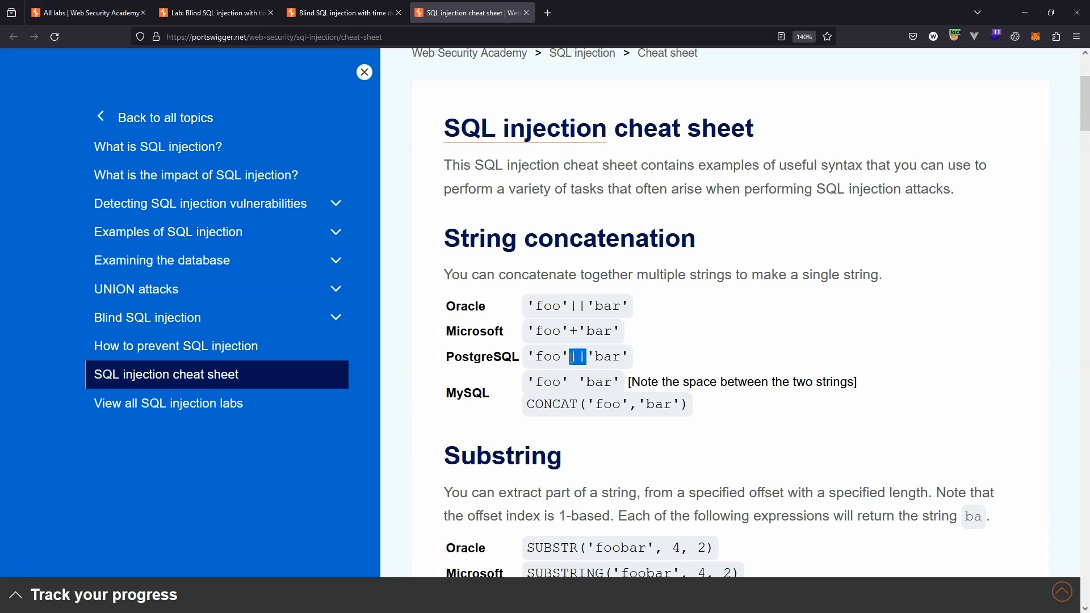
mouse_move(819, 366)
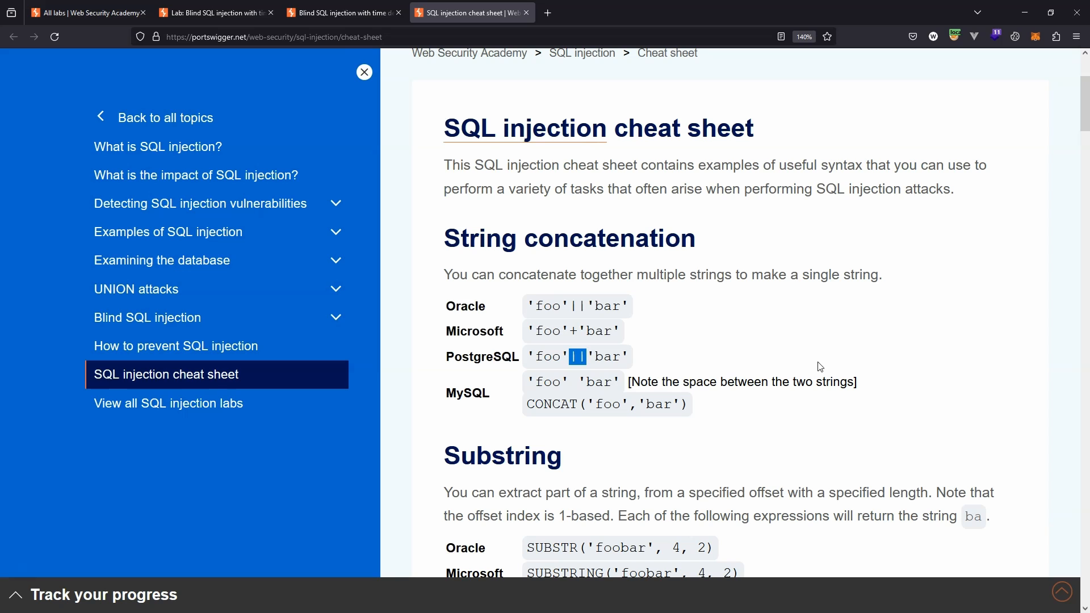
Mark the pg_sleep(10), SLEEP(10) and WAITFOR DELAY '0:0:10' time-delay payloads
scroll(down, 3)
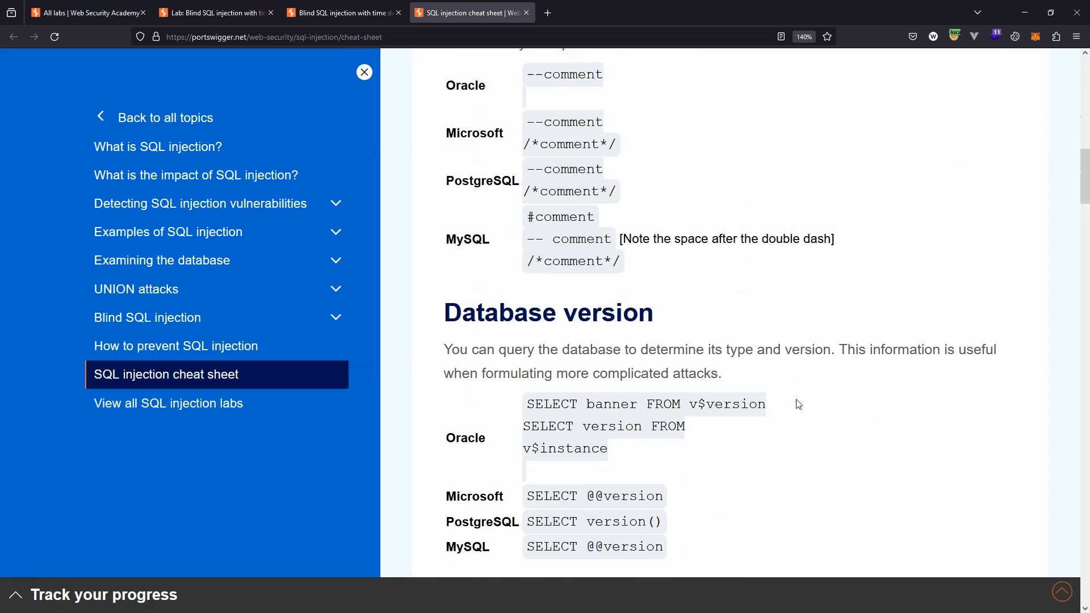
scroll(down, 3)
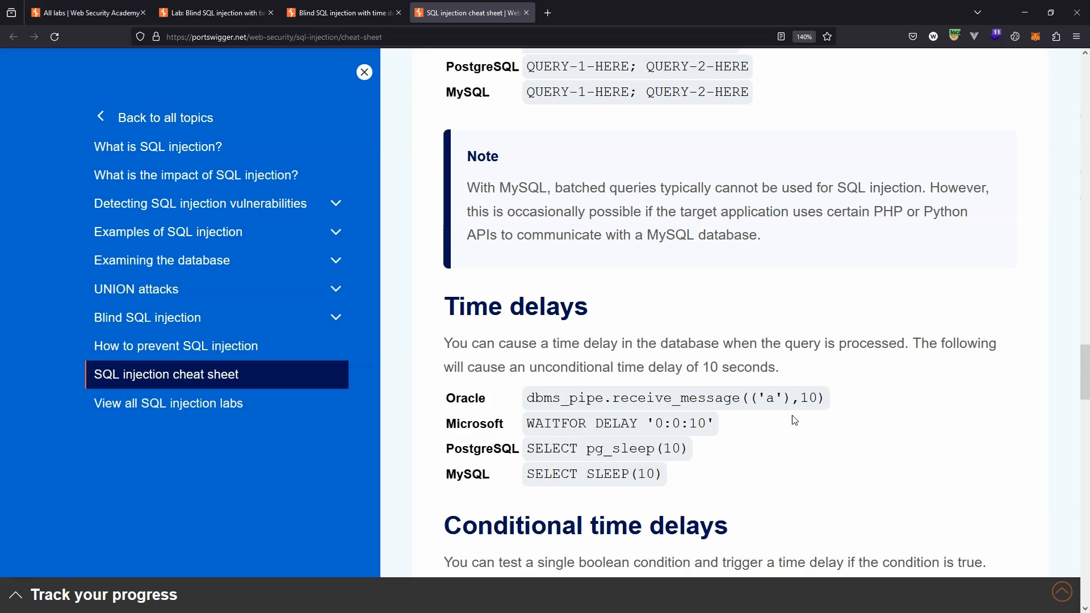
scroll(down, 3)
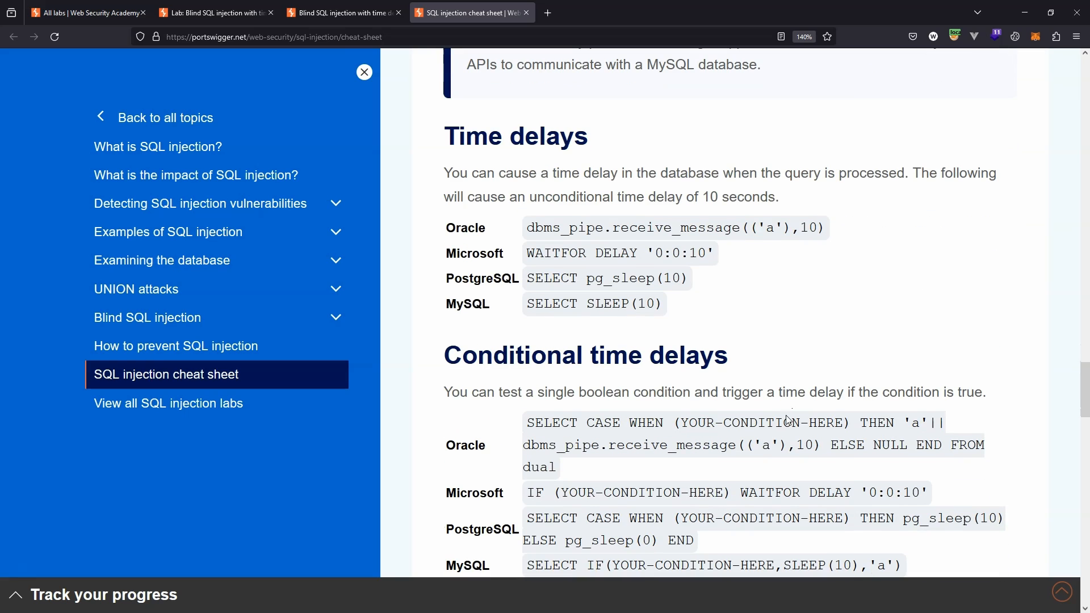
mouse_move(554, 300)
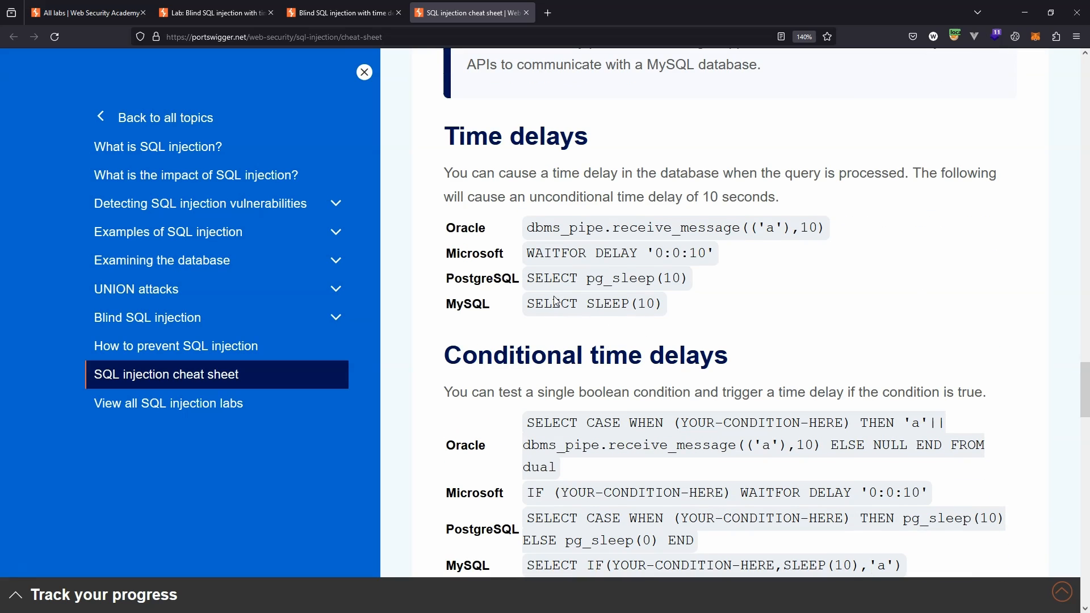
double_click(636, 279)
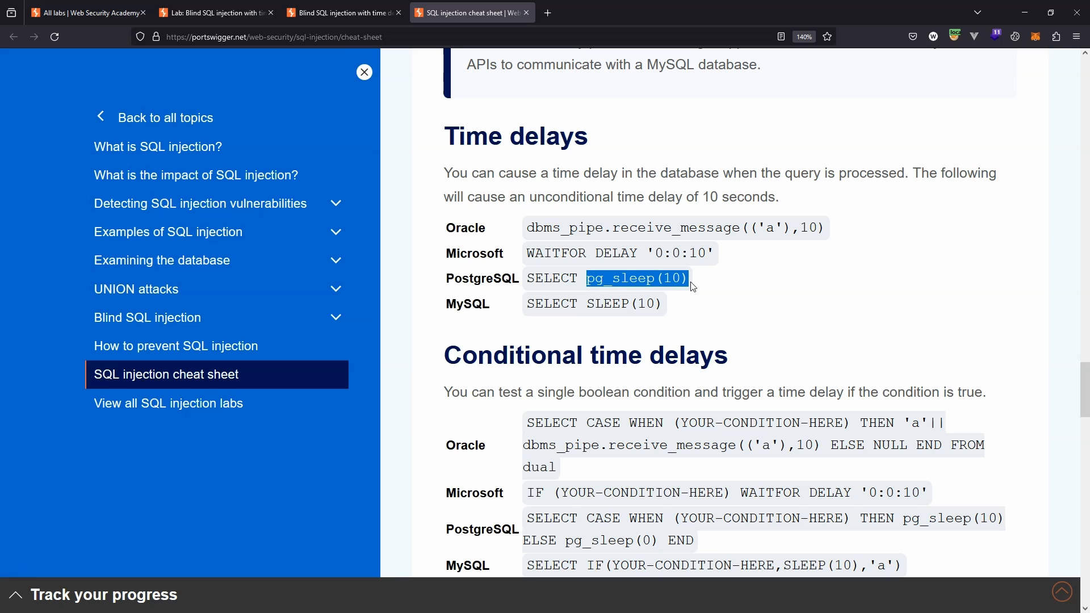
mouse_move(632, 319)
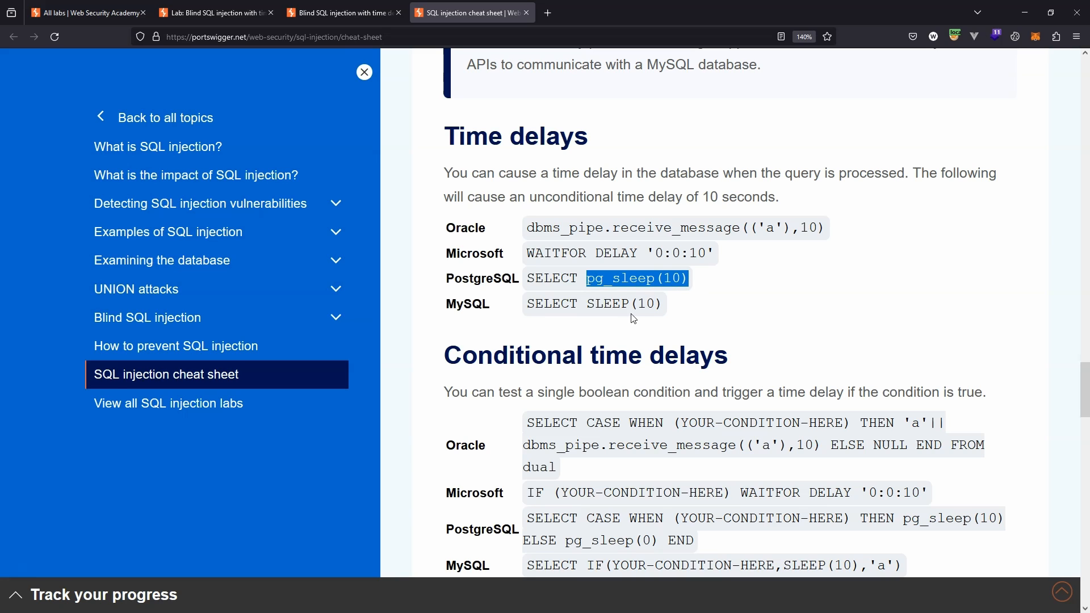
mouse_move(668, 334)
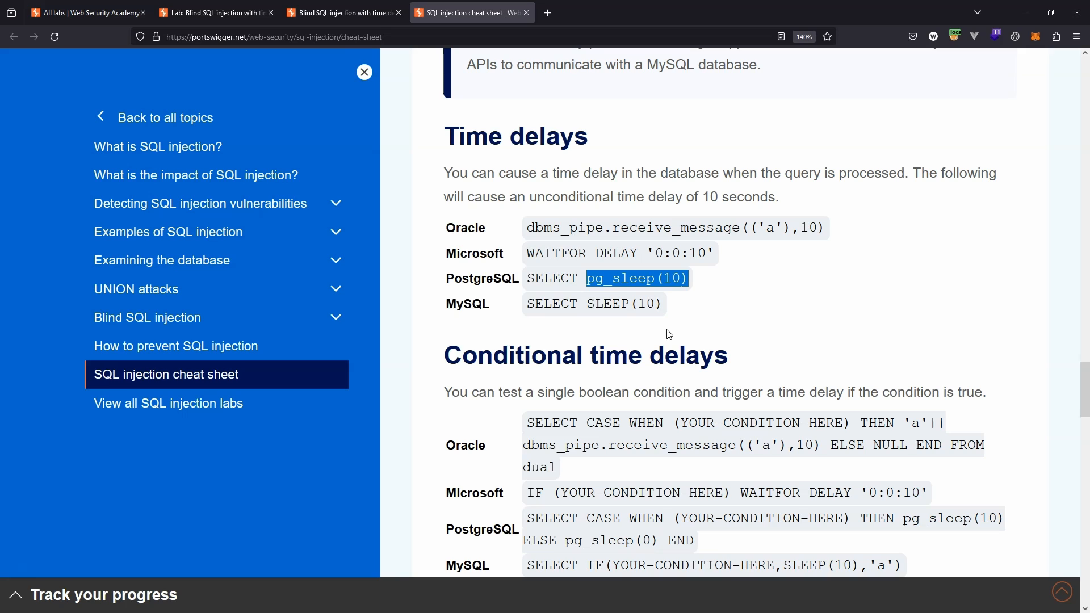
mouse_move(666, 295)
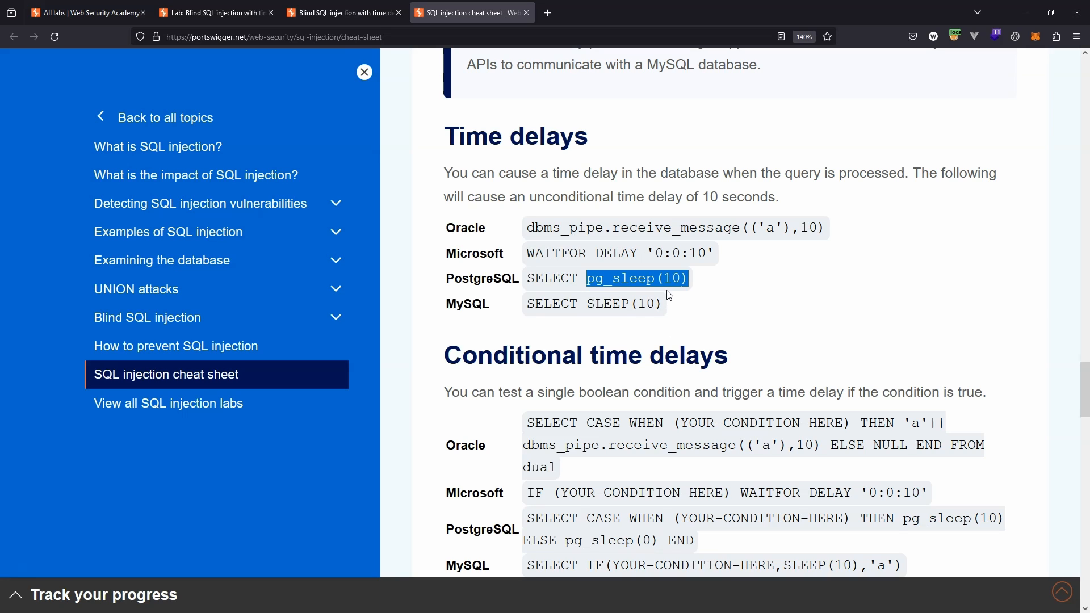
mouse_move(198, 517)
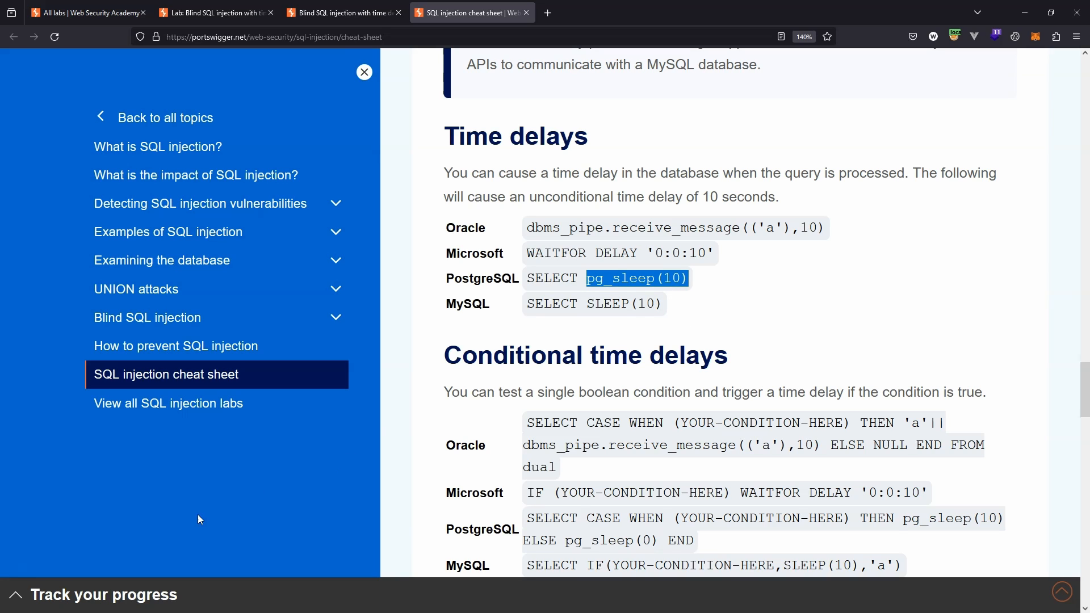
mouse_move(180, 529)
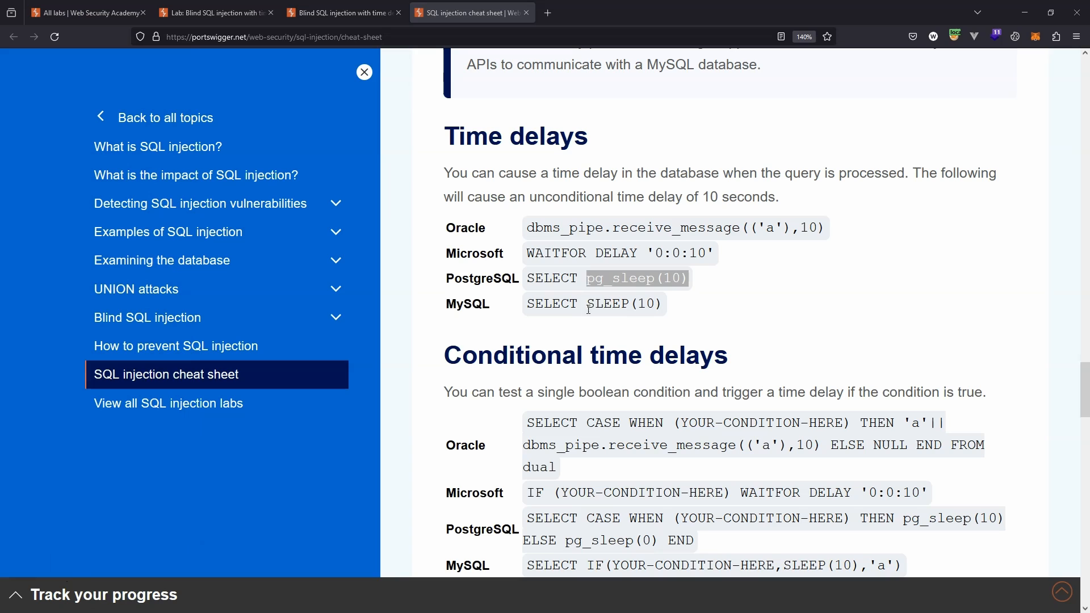
double_click(624, 304)
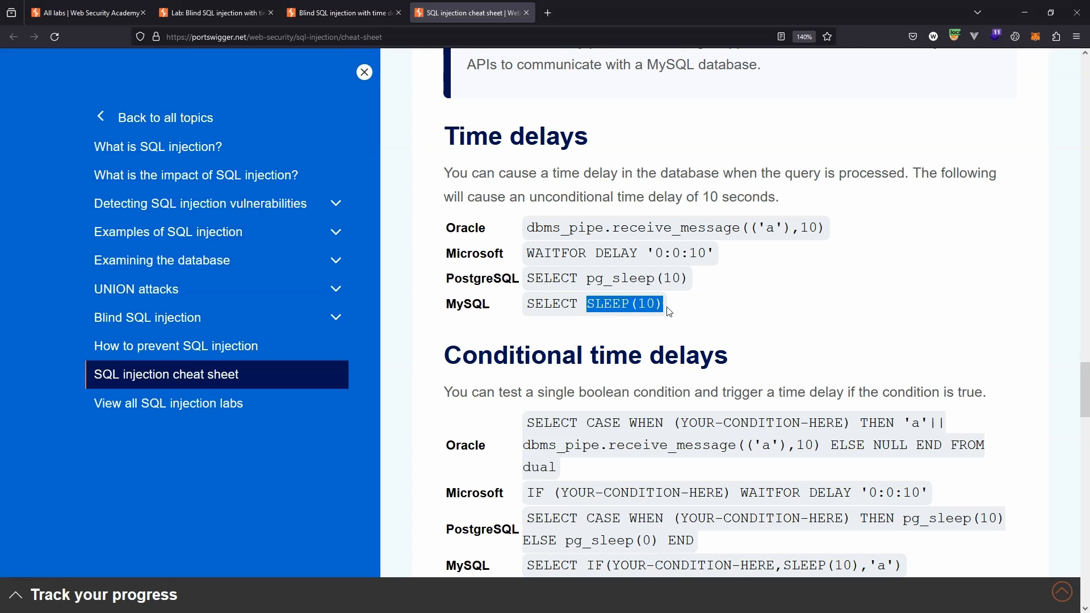
mouse_move(638, 318)
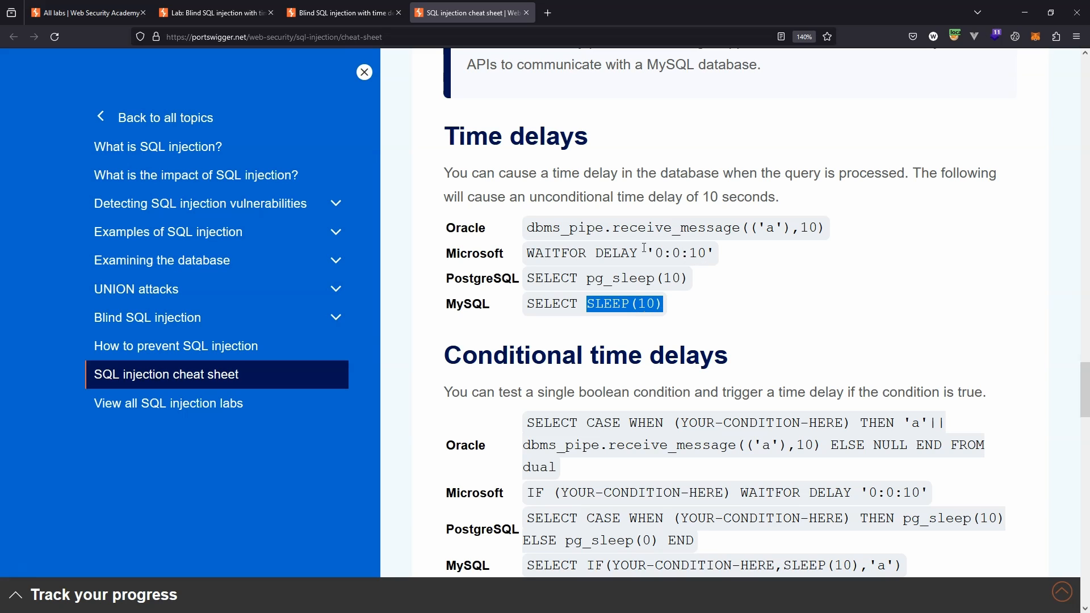
double_click(620, 252)
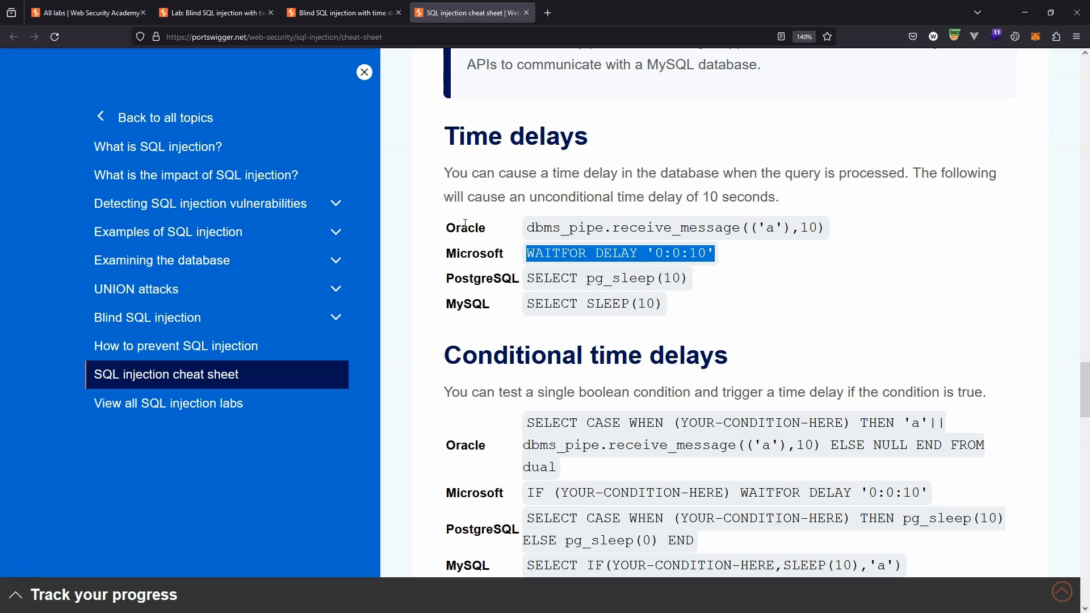
mouse_move(360, 359)
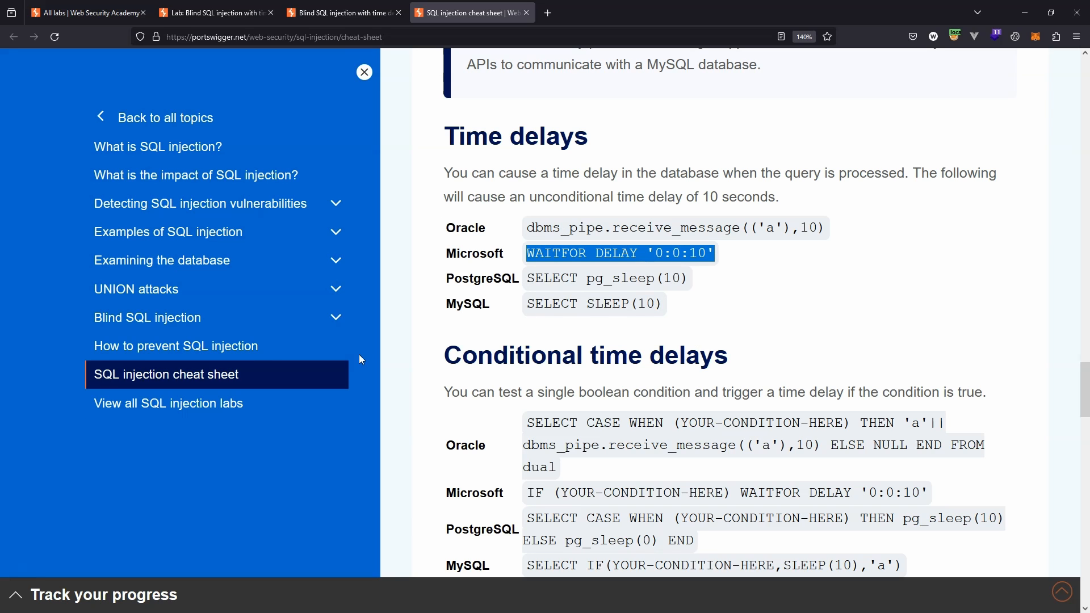
Go back to the blind SQL injection with time delays lab description tab
click(212, 12)
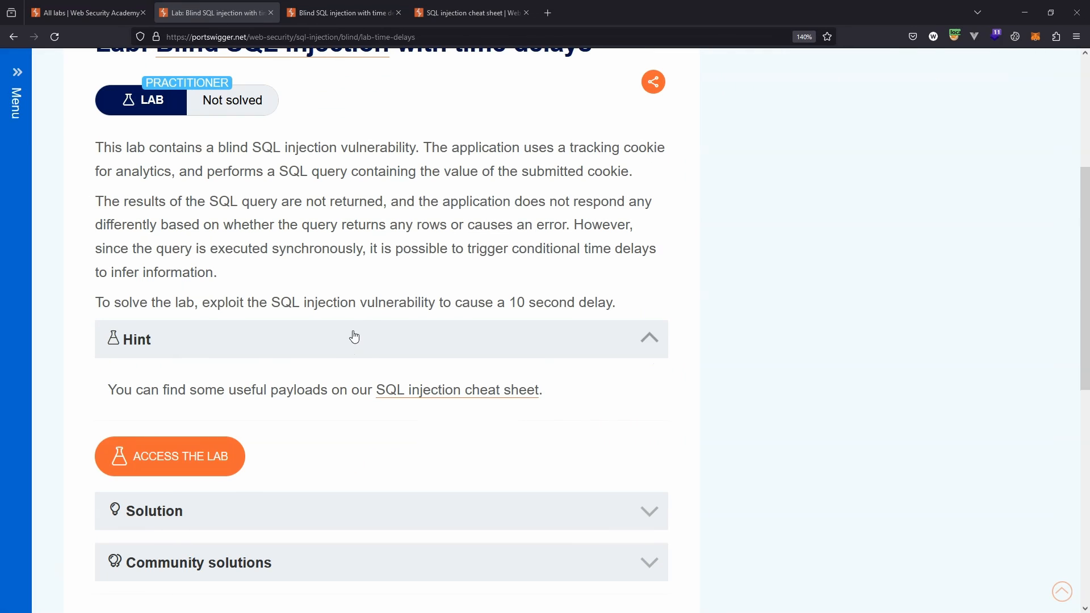
mouse_move(604, 305)
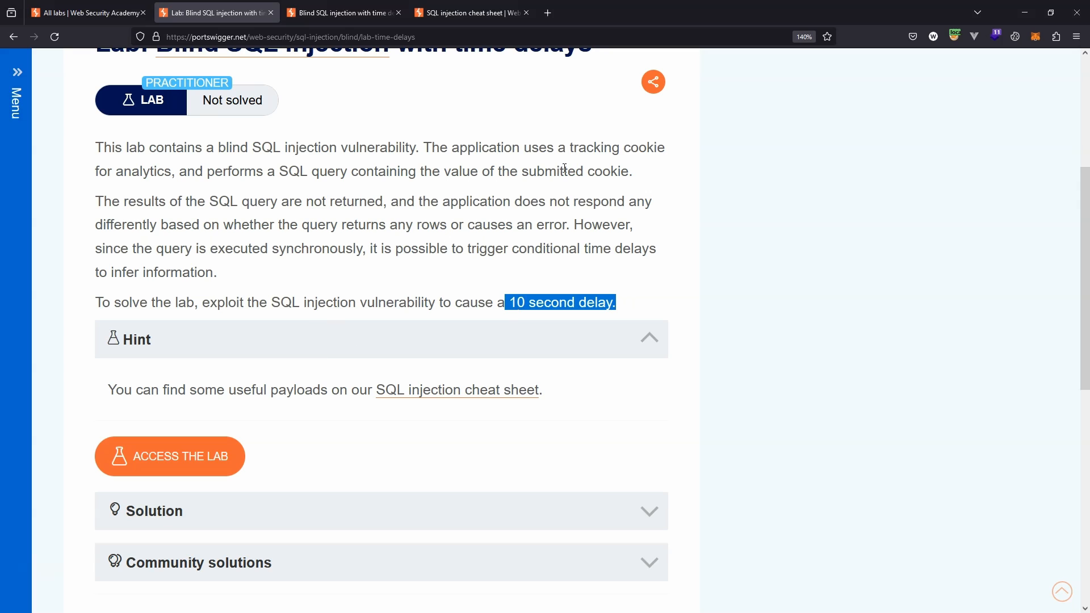
mouse_move(424, 147)
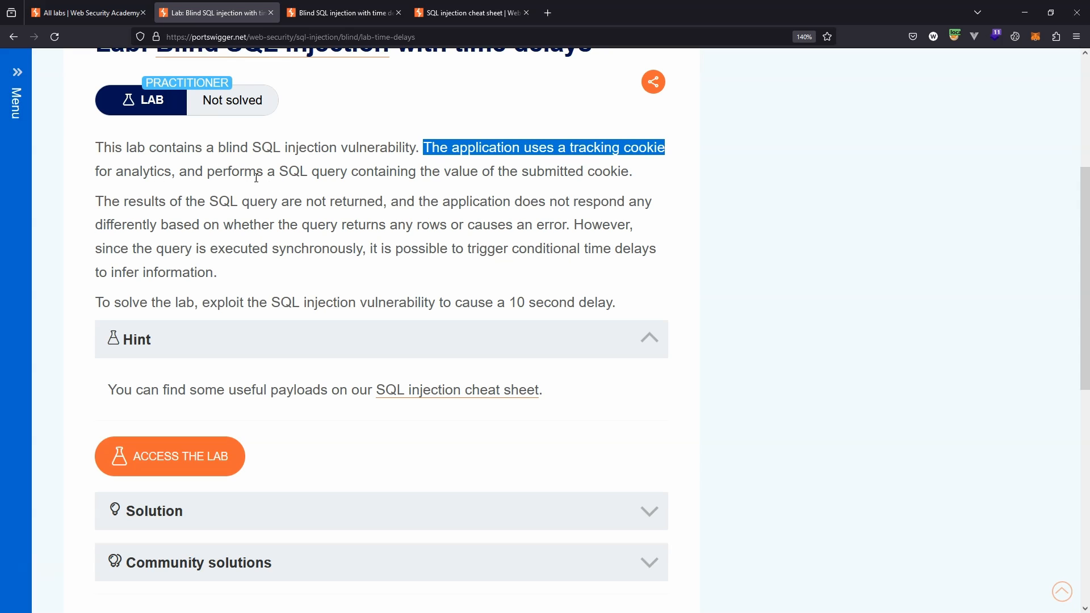
mouse_move(473, 171)
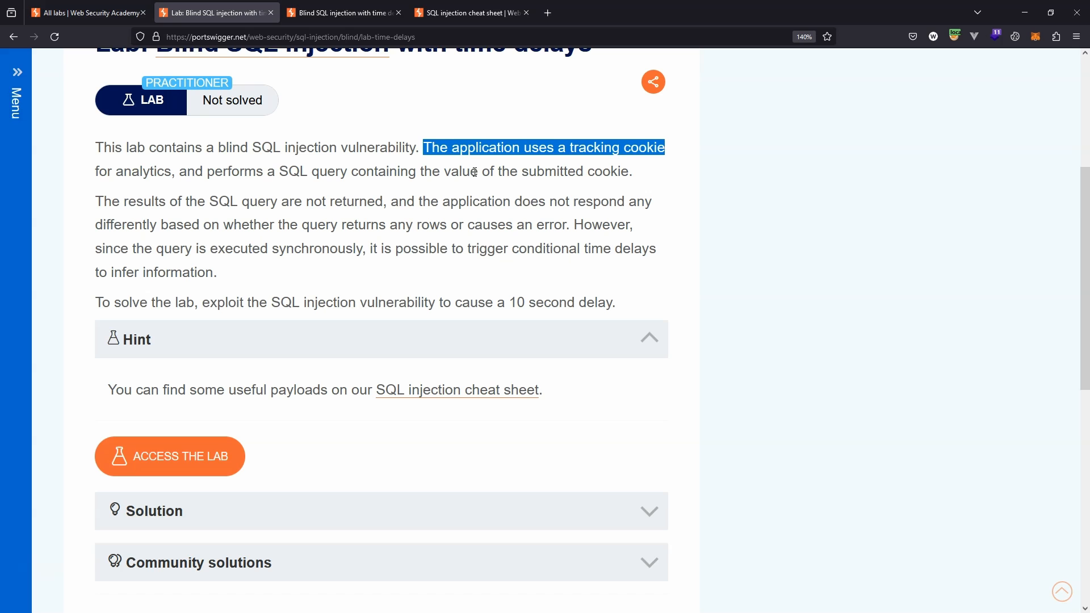
mouse_move(147, 521)
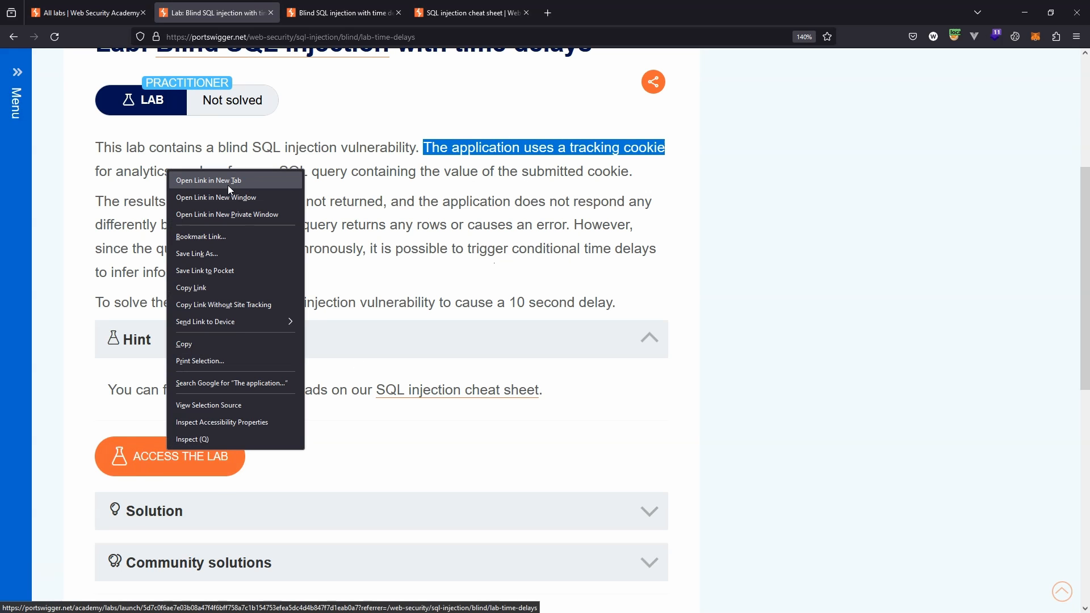
Load the time-delay lab's shop storefront in a new tab
click(207, 180)
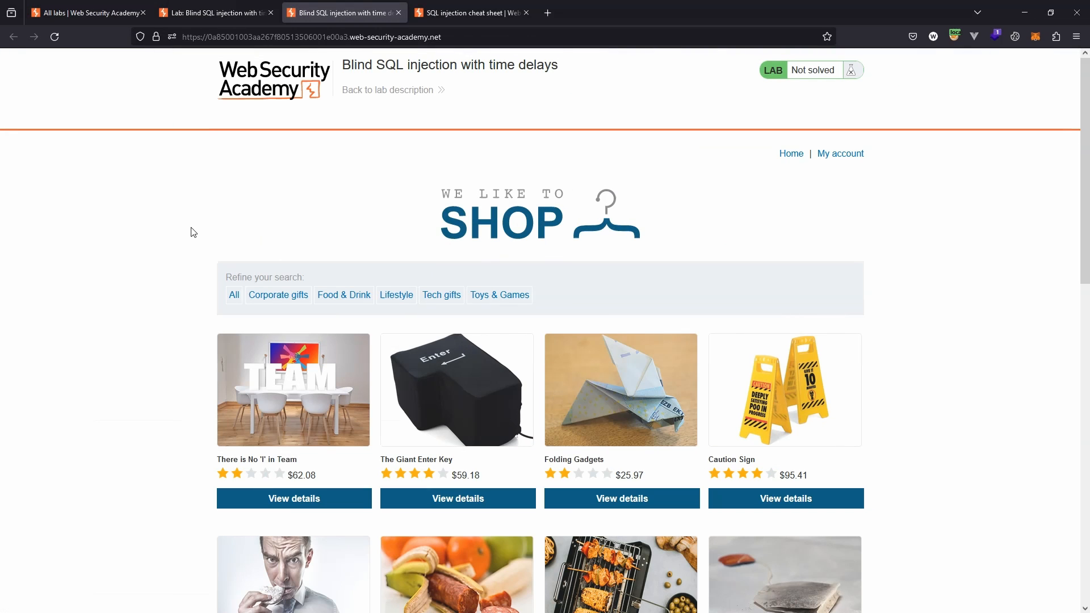
mouse_move(193, 198)
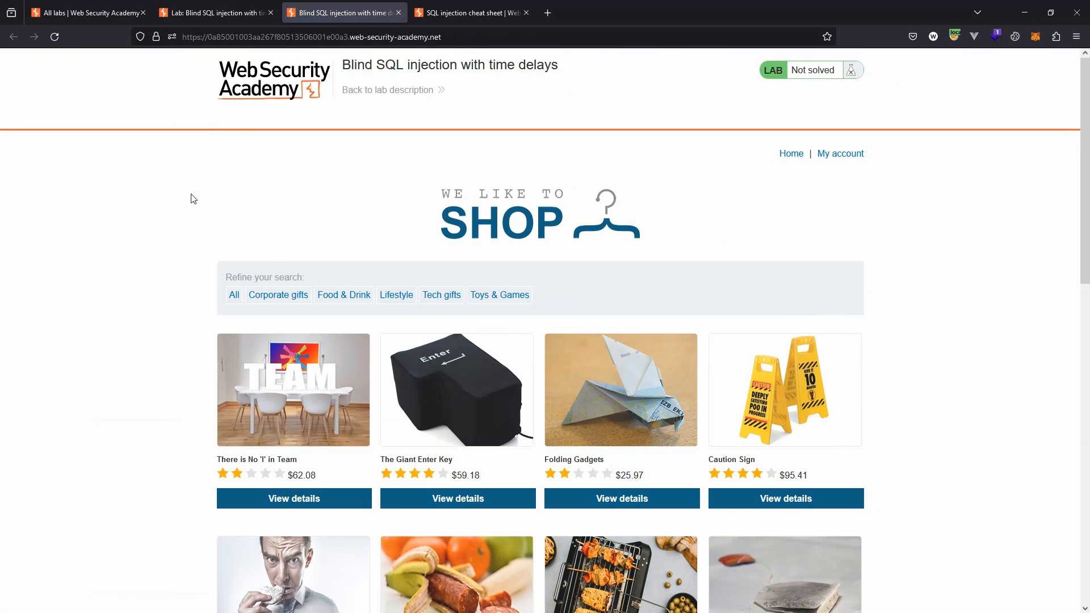
mouse_move(274, 174)
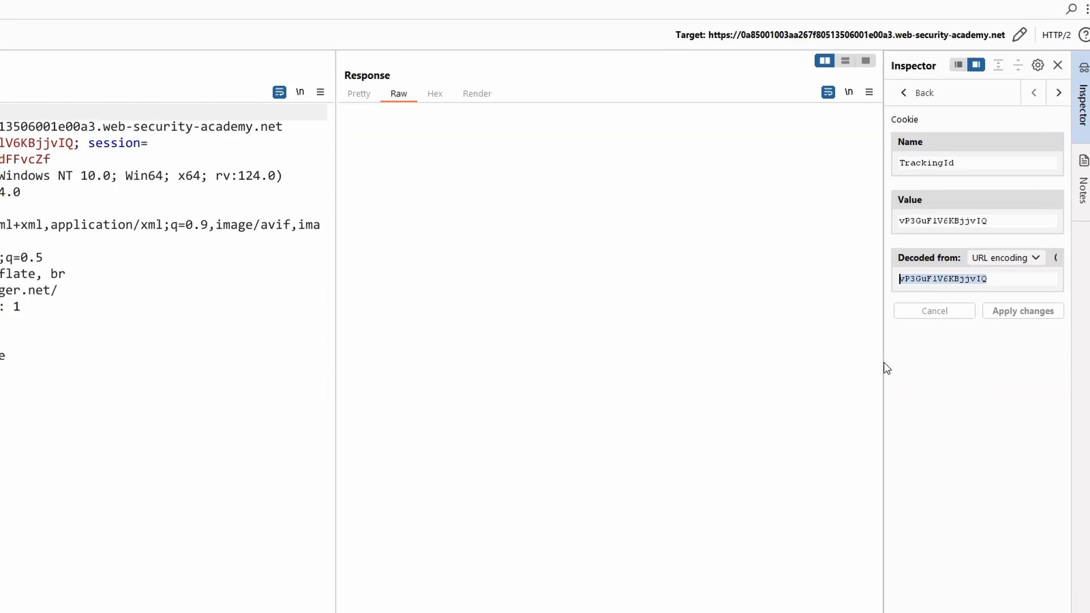
Enter x' as the TrackingId cookie's decoded value in Repeater's Inspector
text(x')
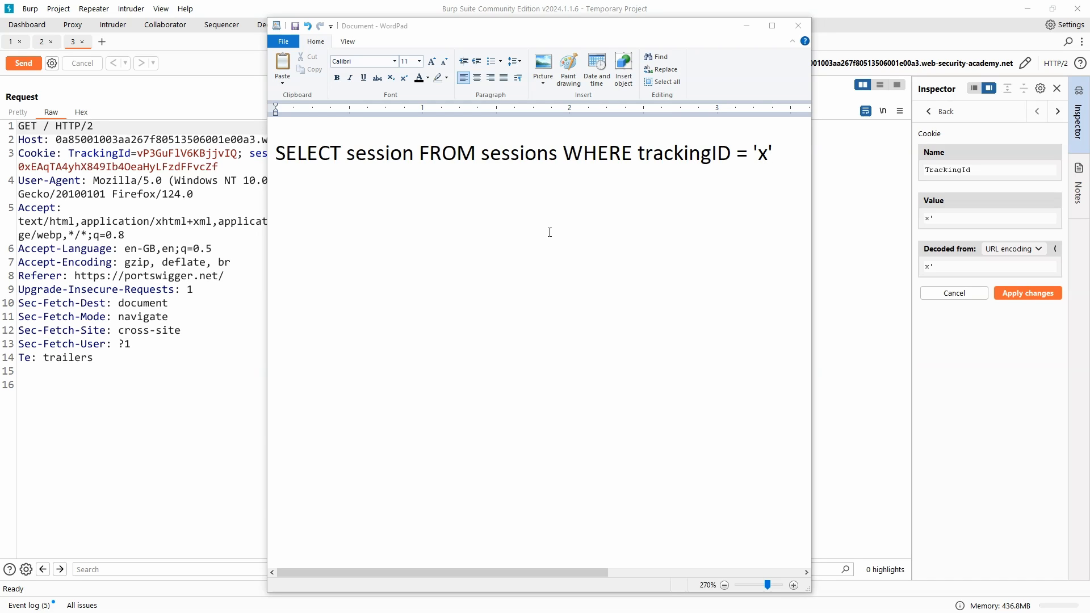
mouse_move(411, 156)
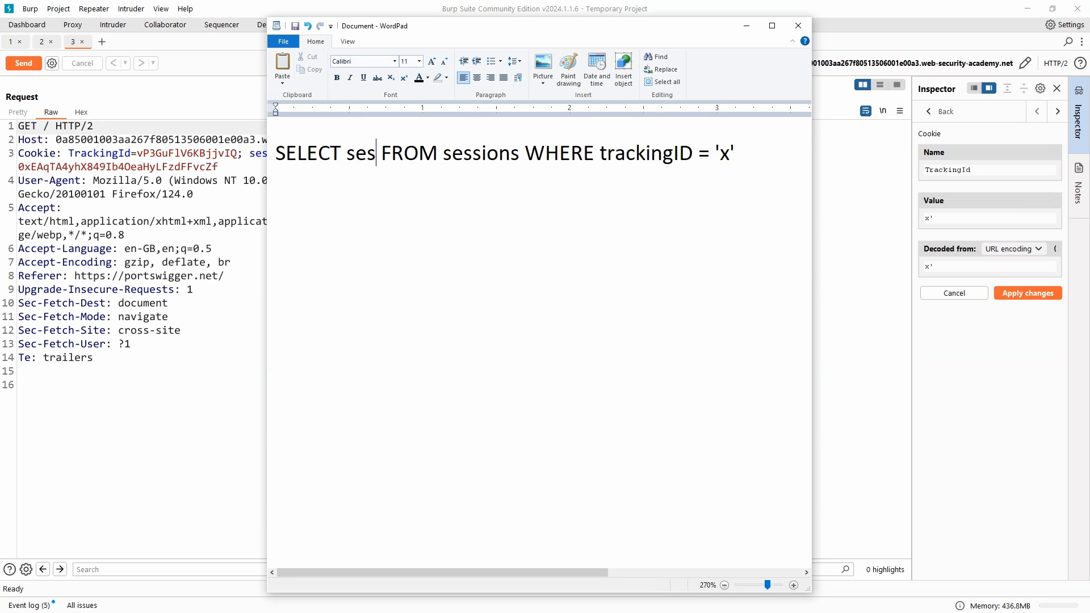
Edit the WordPad note to read SELECT * FROM sessions WHERE trackingID = 'x' --'
text(*)
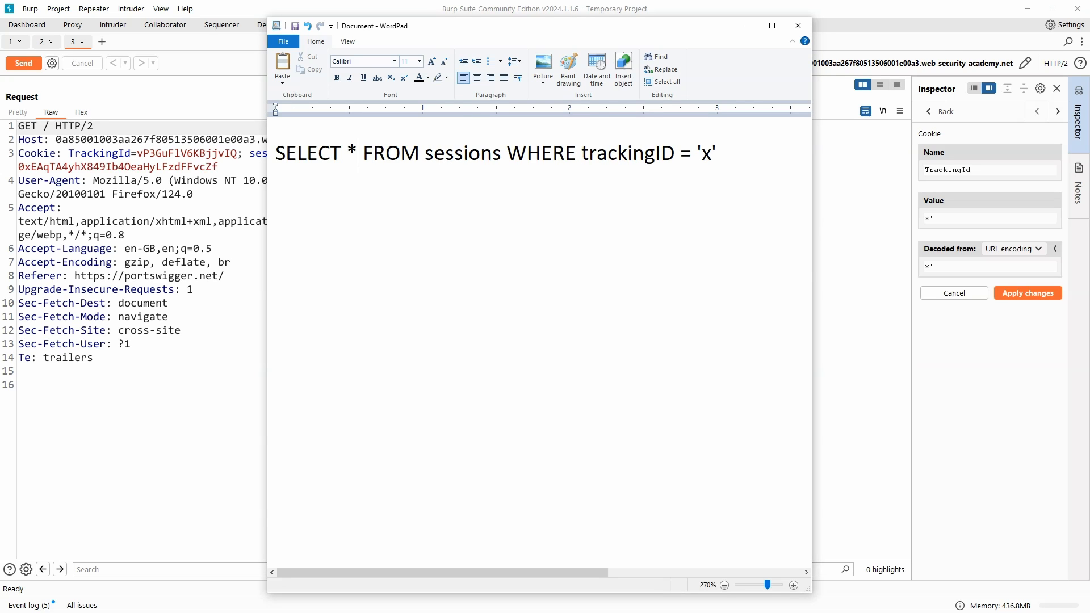
mouse_move(609, 303)
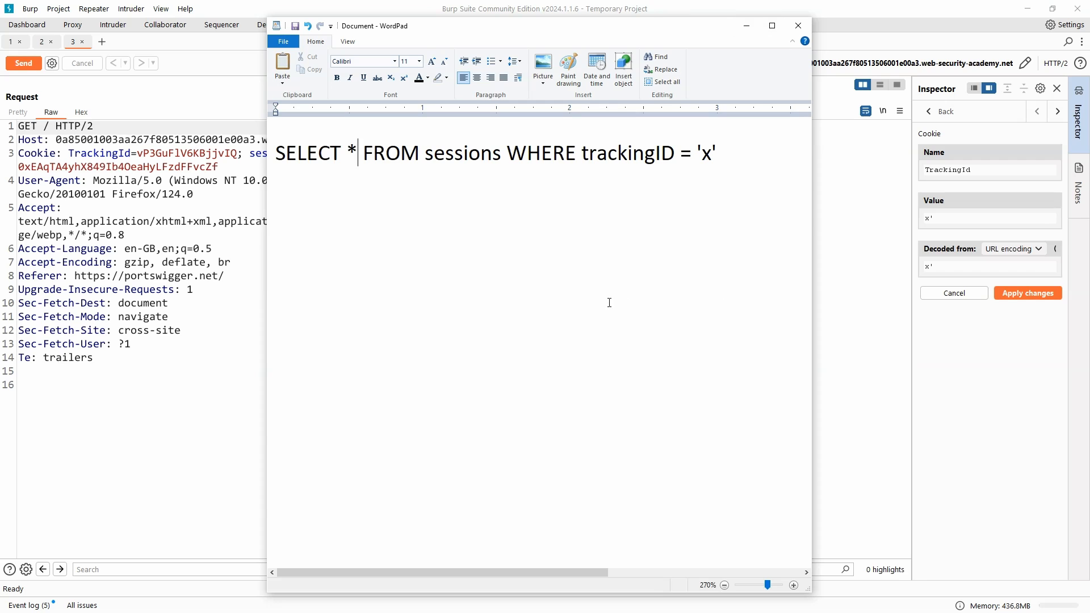
mouse_move(728, 161)
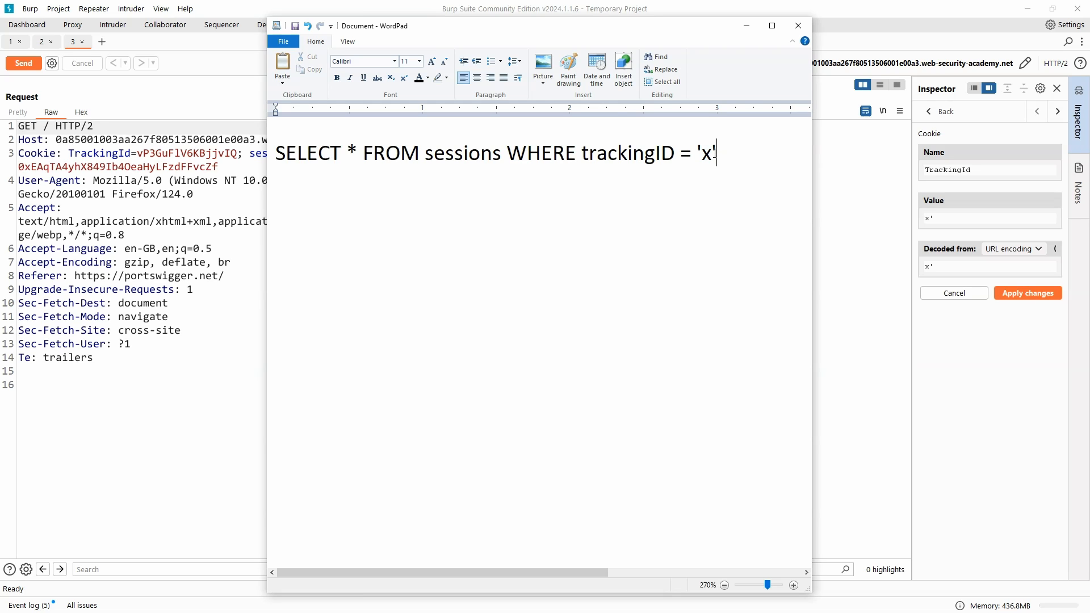
mouse_move(694, 225)
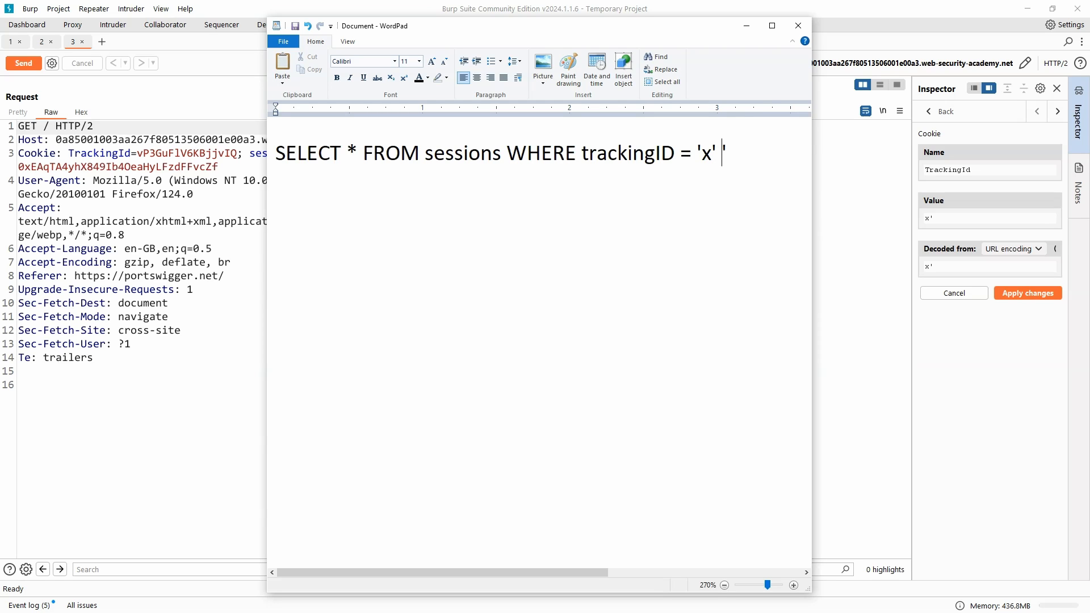
text(--)
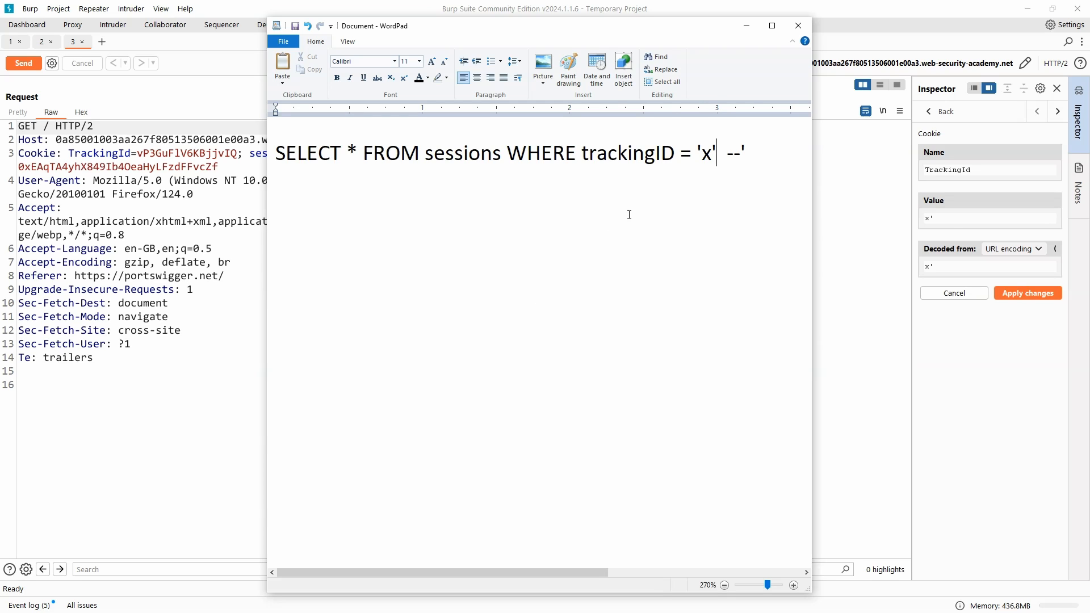
mouse_move(696, 189)
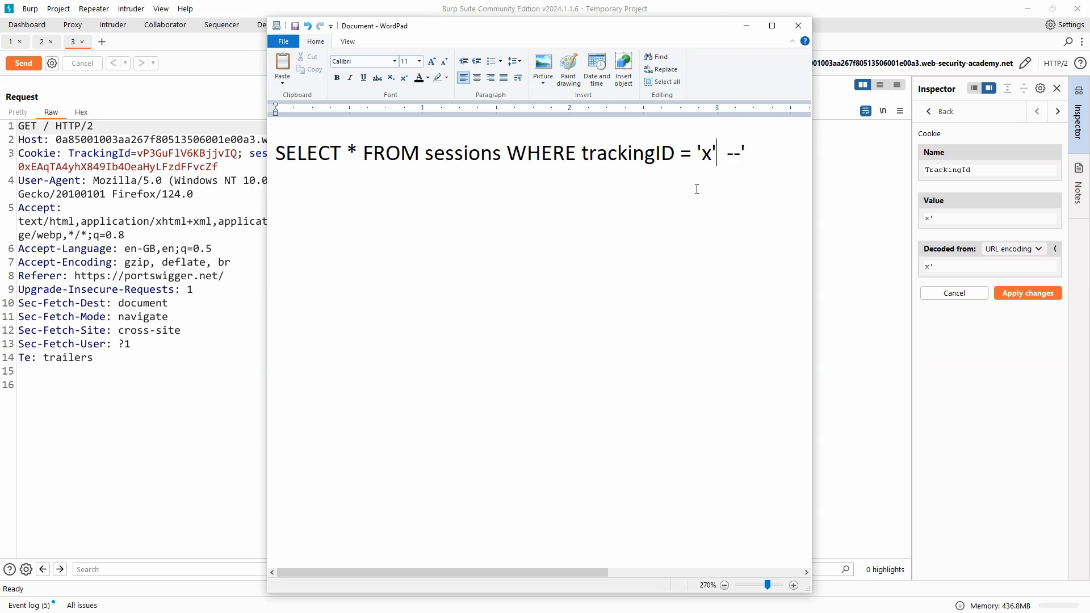
Insert || pg_sleep(10) after 'x' in the WordPad query
text(|| pg)
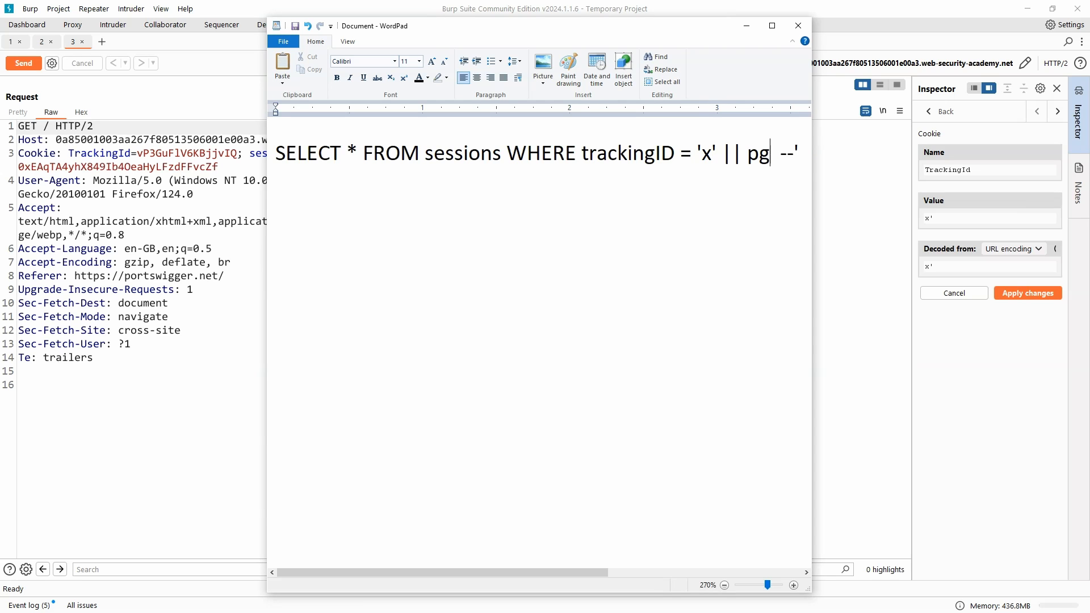
text(_sleep(10)
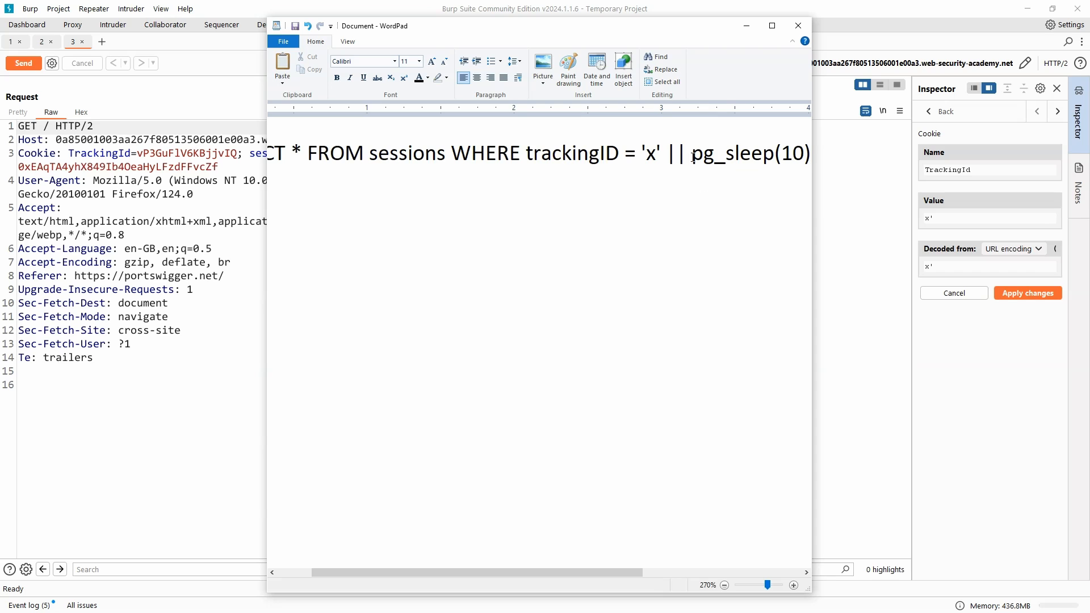
double_click(675, 152)
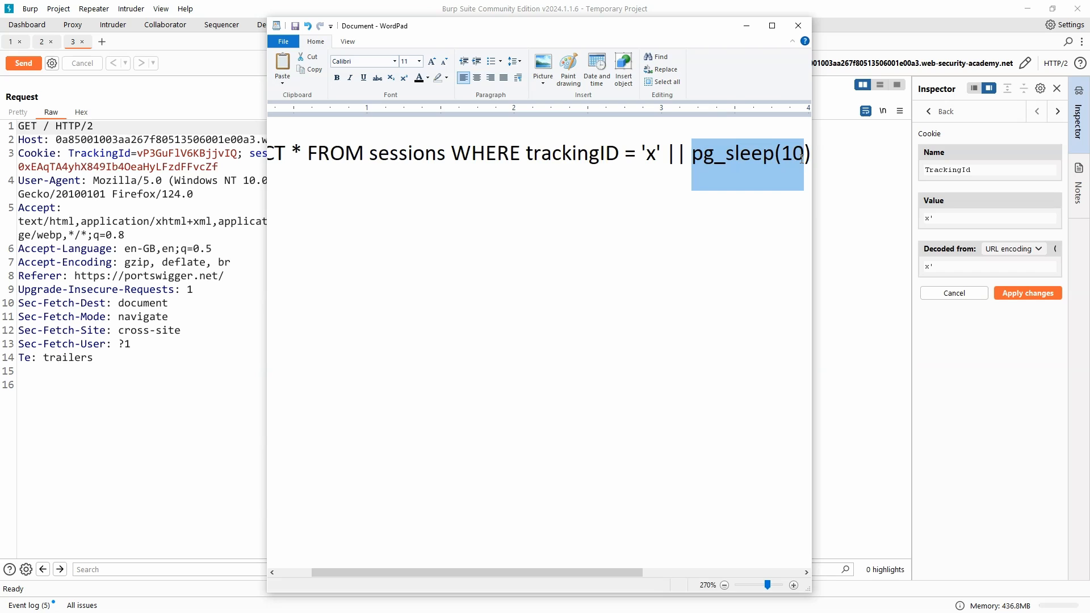
click(591, 281)
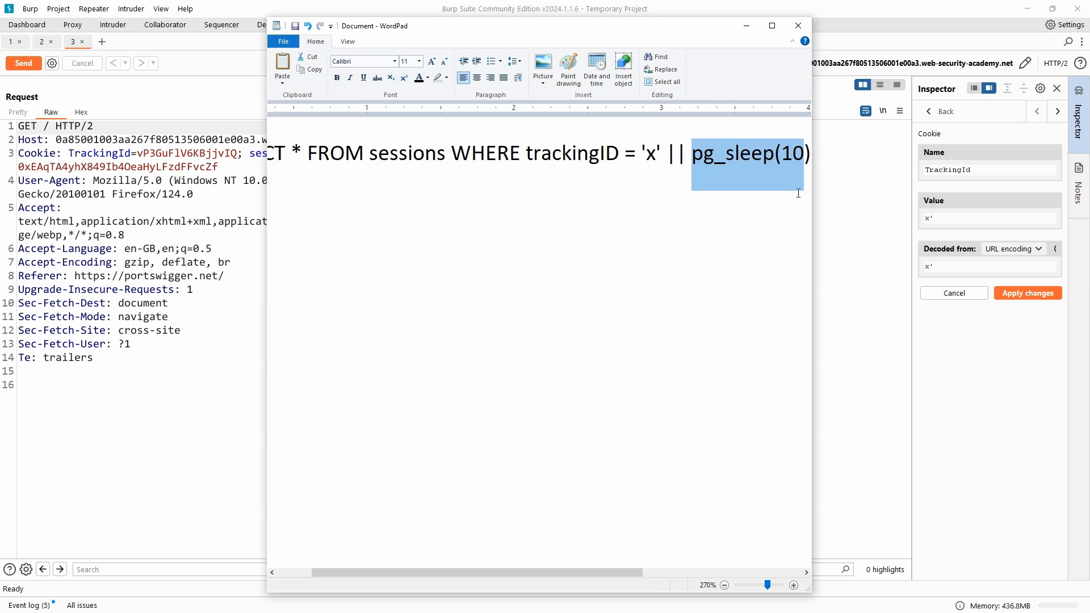
mouse_move(678, 183)
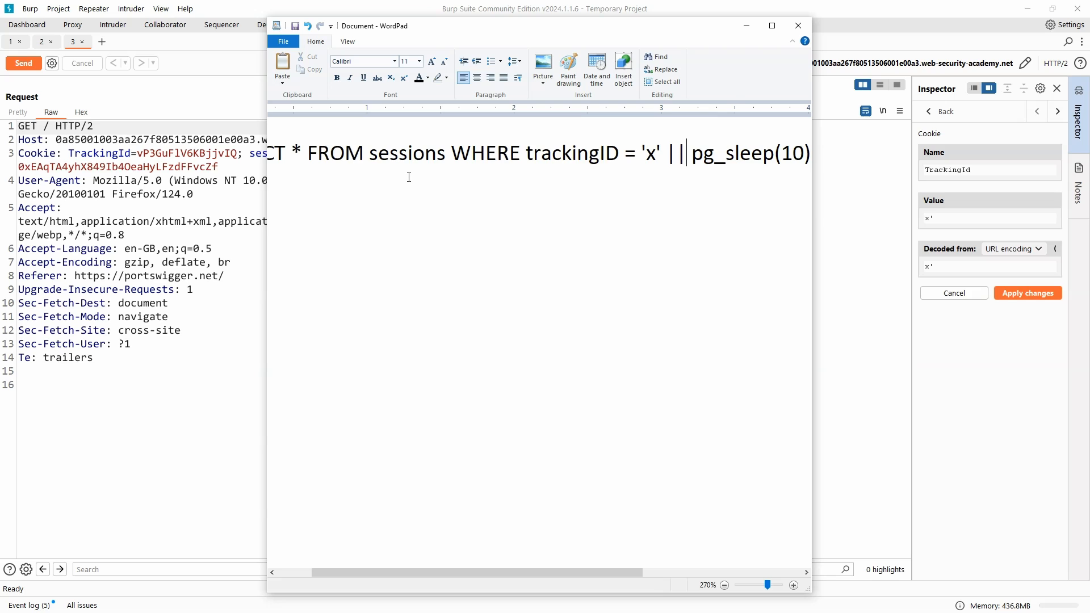
mouse_move(696, 169)
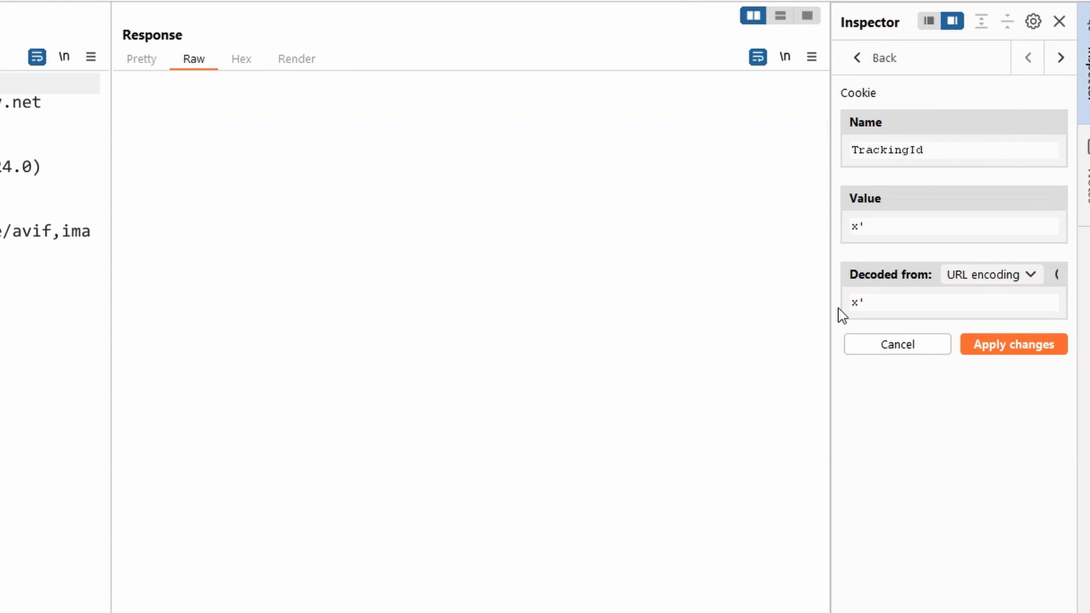
Enter x'||pg_sleep(10)-- as the TrackingId cookie value in the Inspector
text(||)
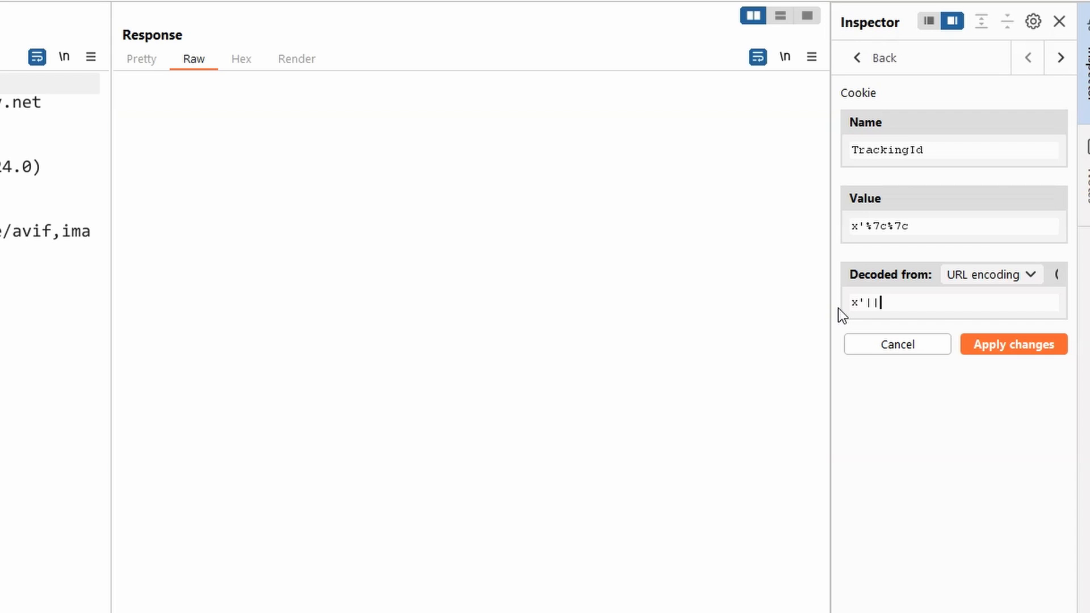
text(pg_sleep(10)
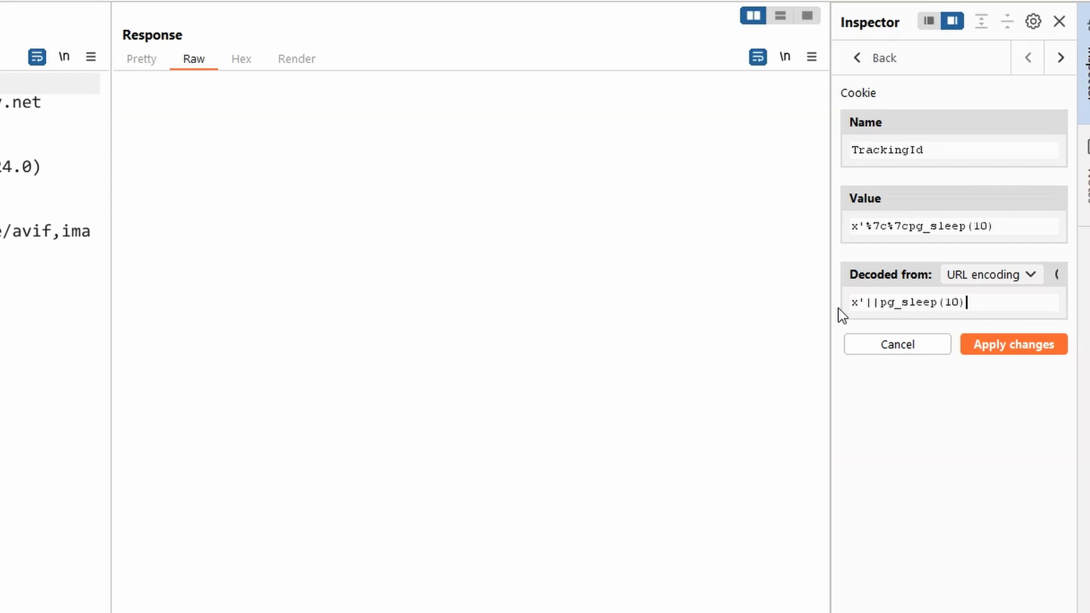
text(--)
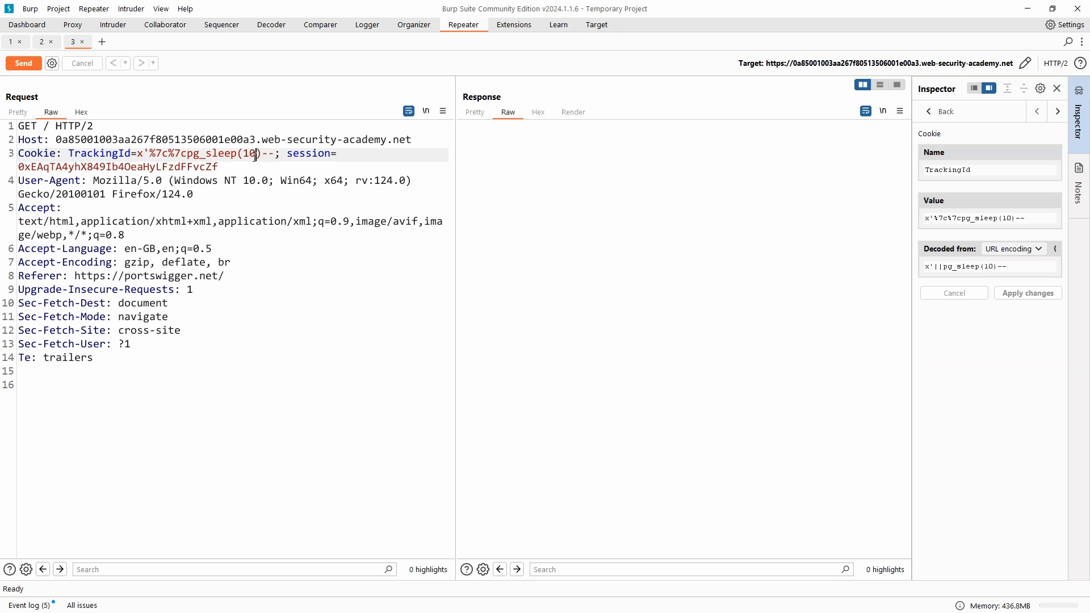
Send the pg_sleep(10) request from Repeater and wait for the 10-second response
click(23, 63)
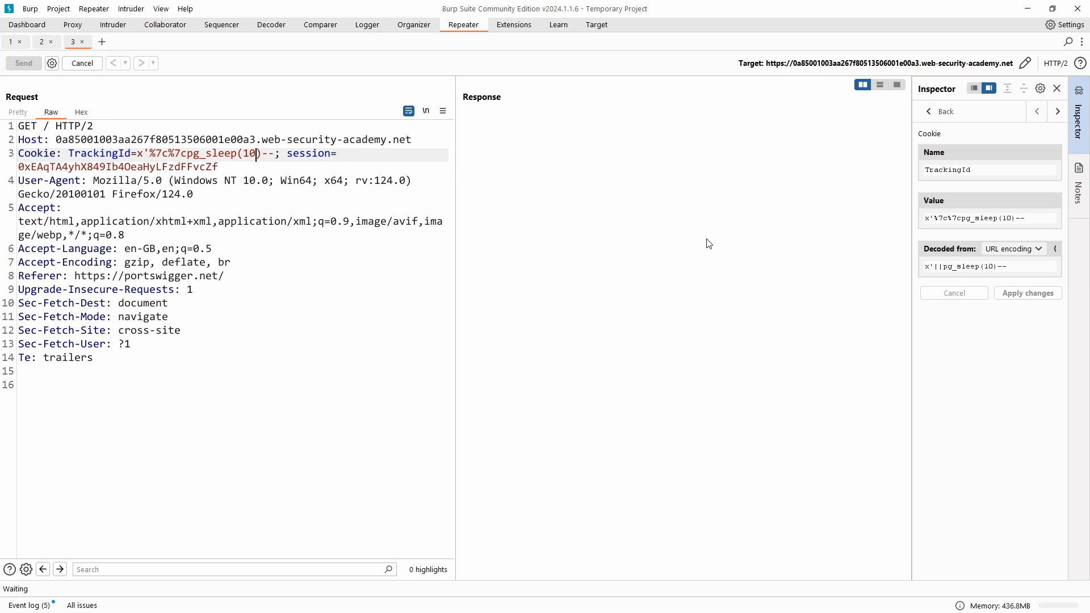
mouse_move(390, 167)
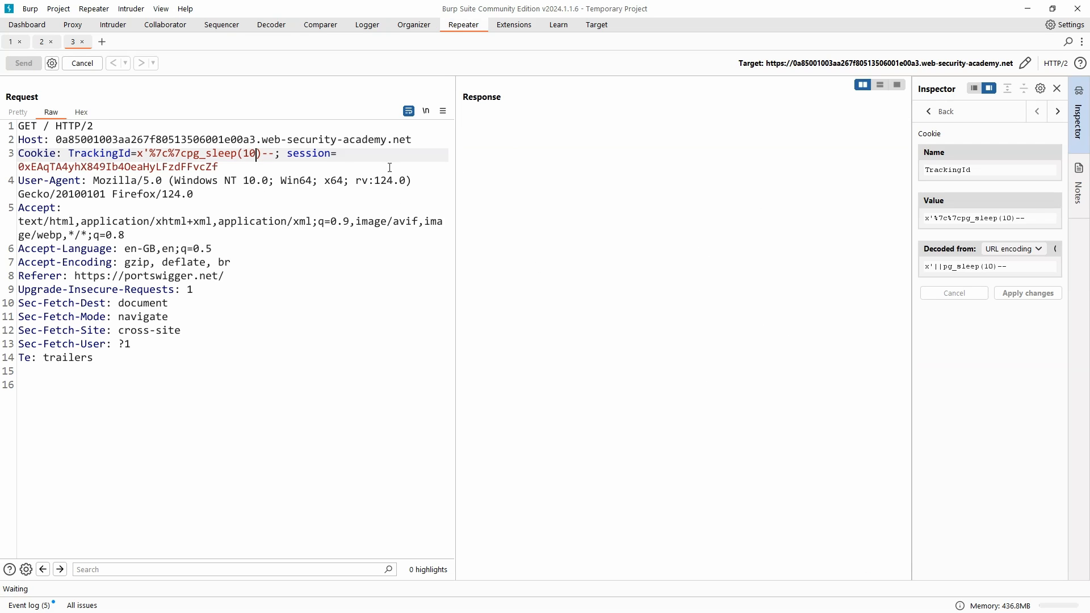
mouse_move(609, 362)
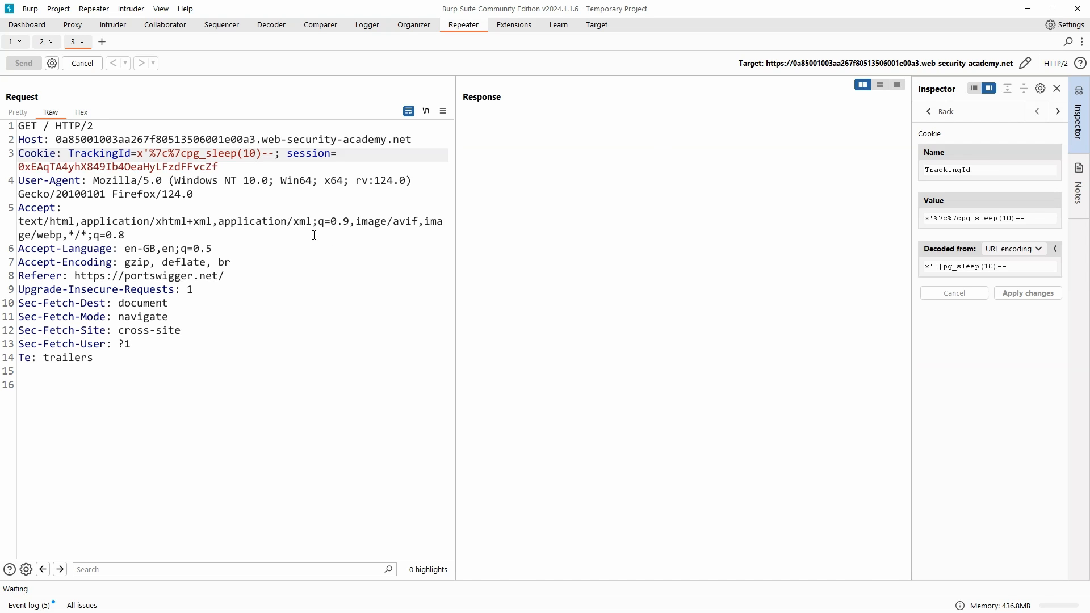
click(23, 62)
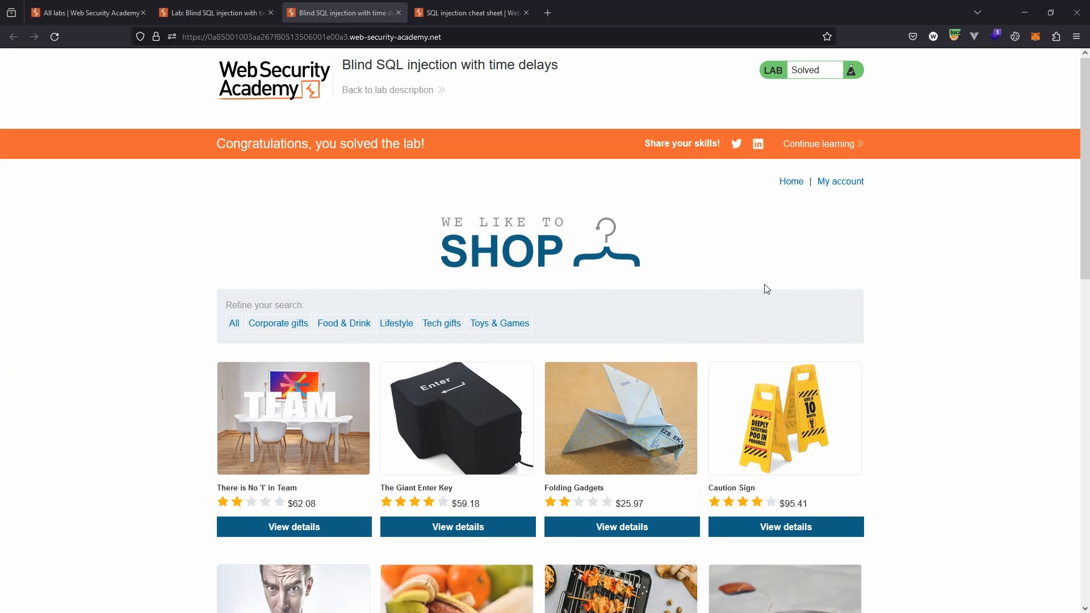
mouse_move(536, 264)
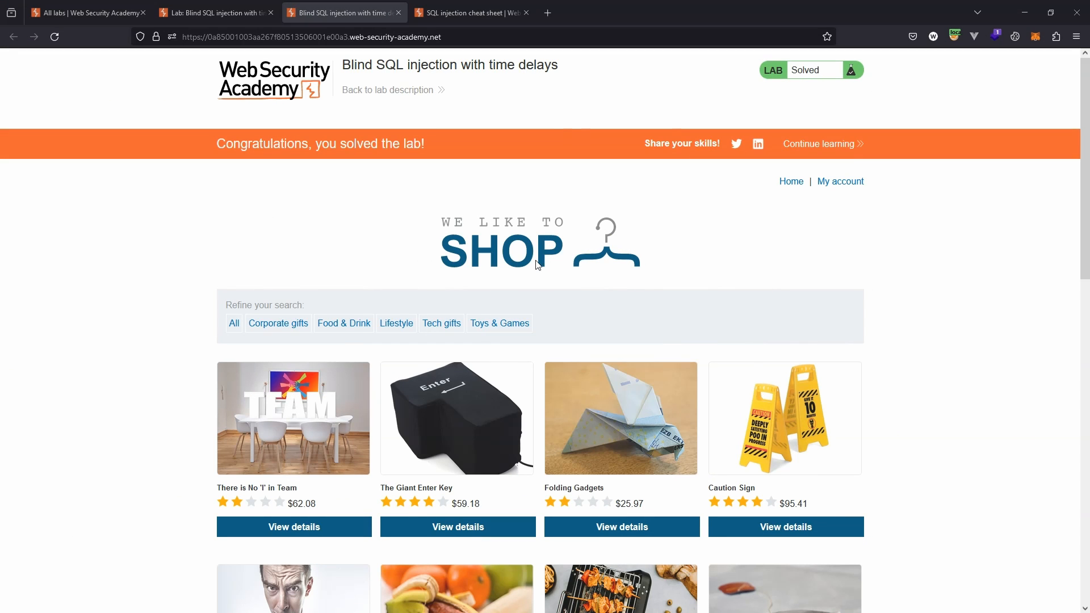
mouse_move(508, 292)
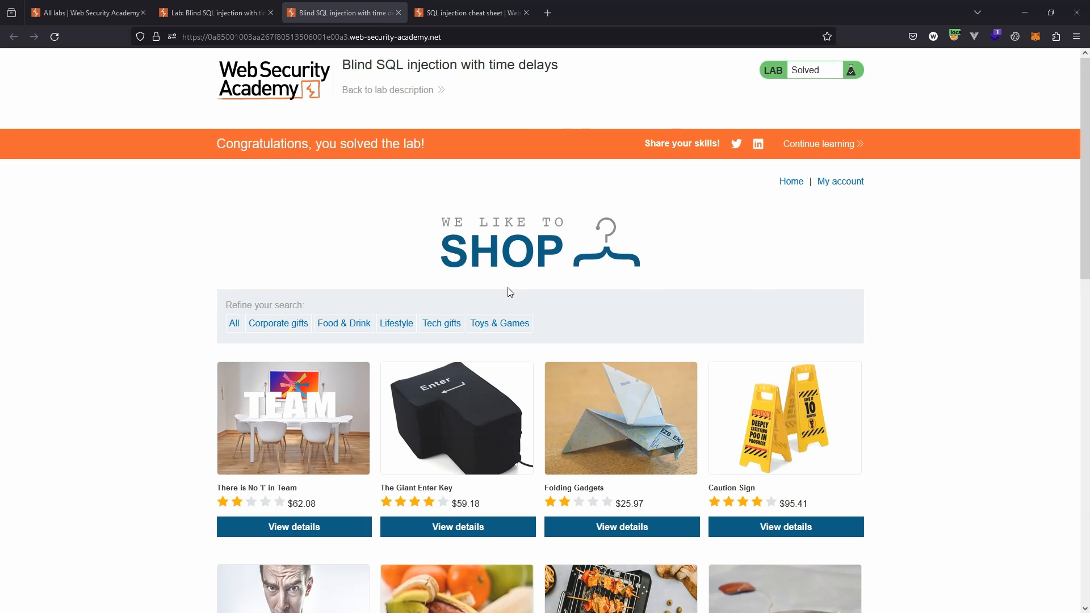
mouse_move(466, 270)
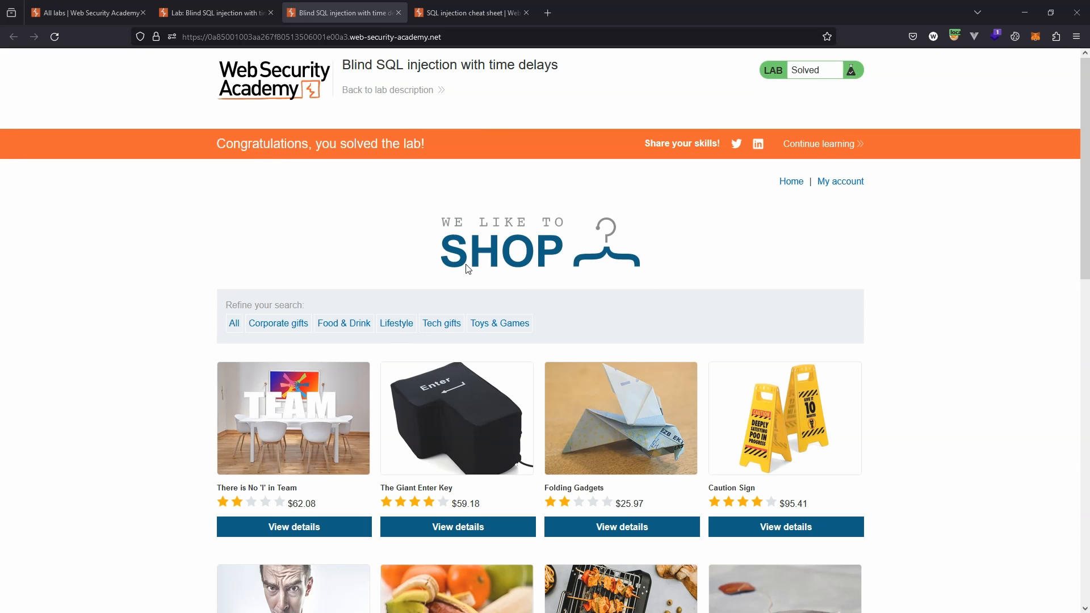
mouse_move(132, 587)
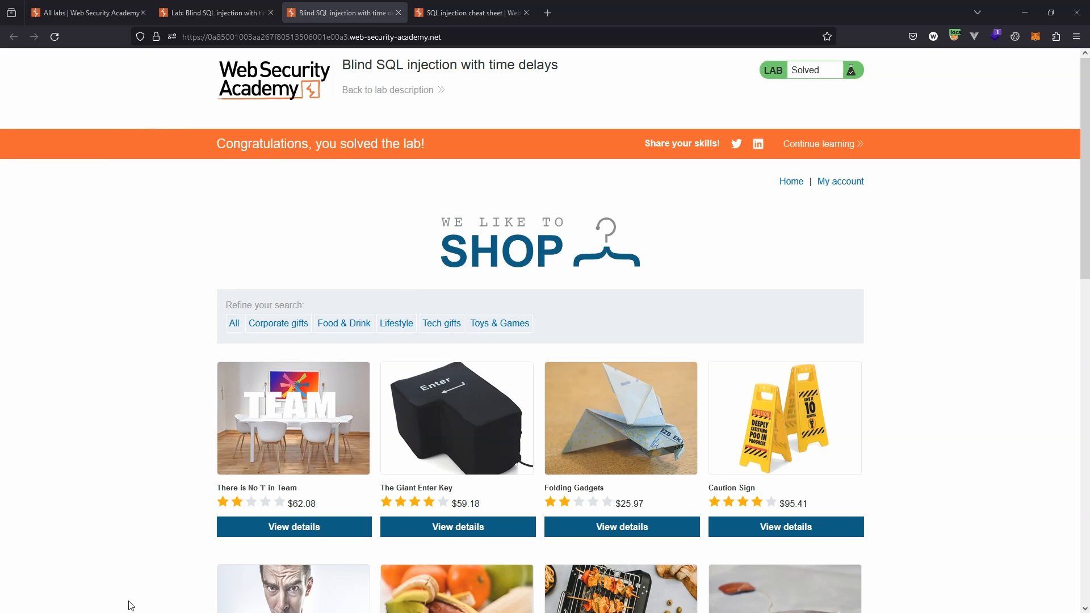
mouse_move(192, 555)
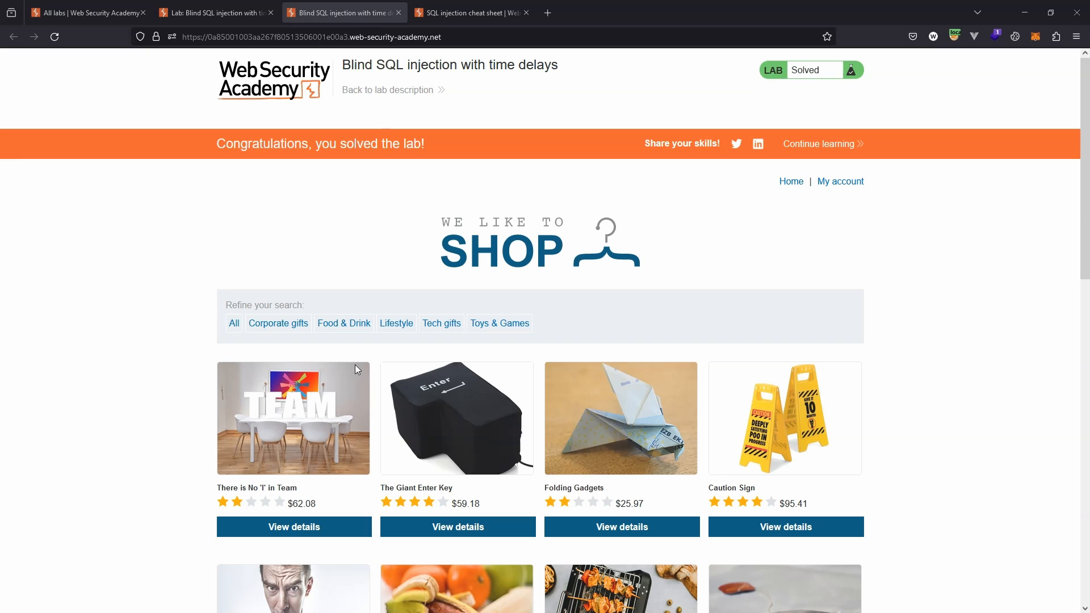
mouse_move(309, 348)
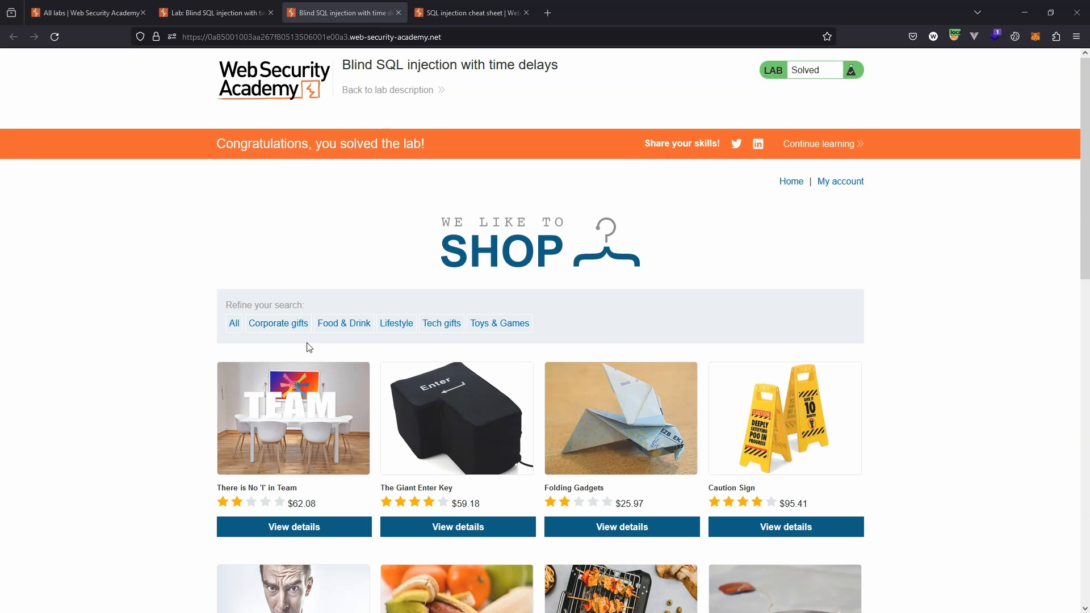
mouse_move(546, 75)
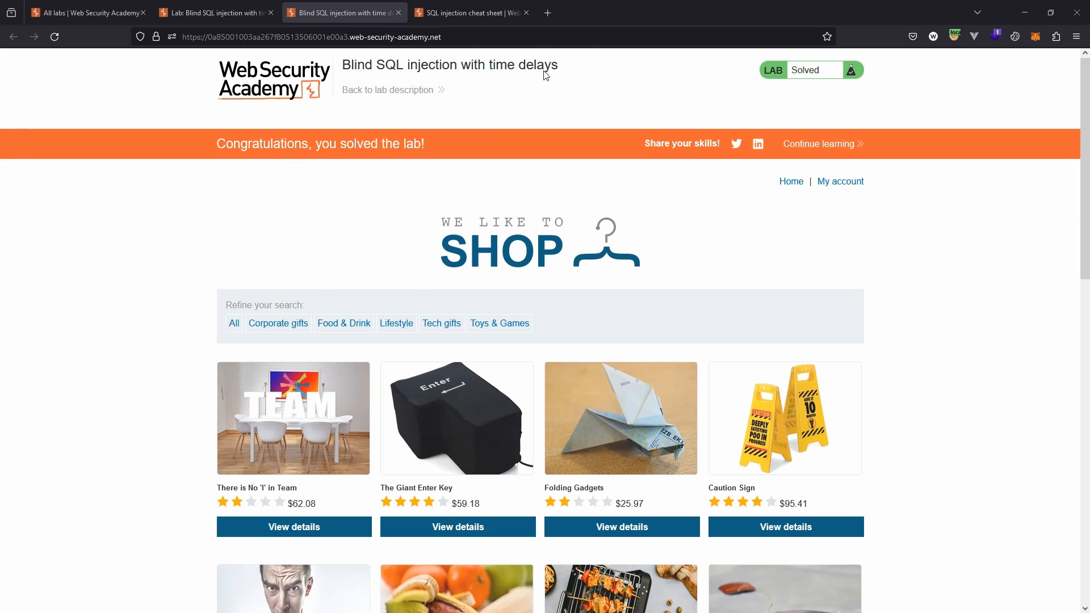
mouse_move(529, 284)
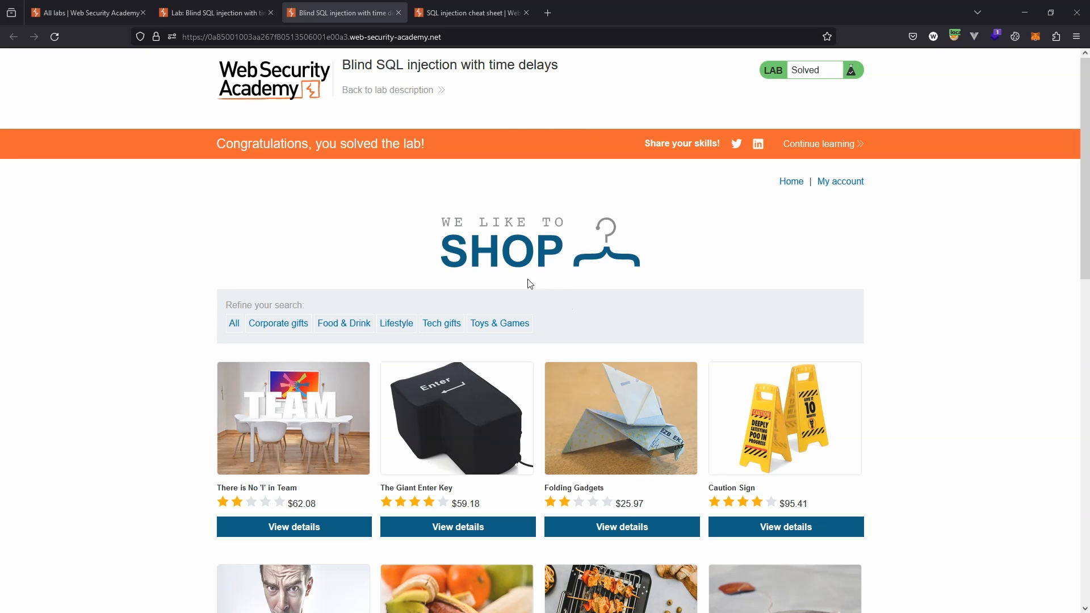
mouse_move(140, 434)
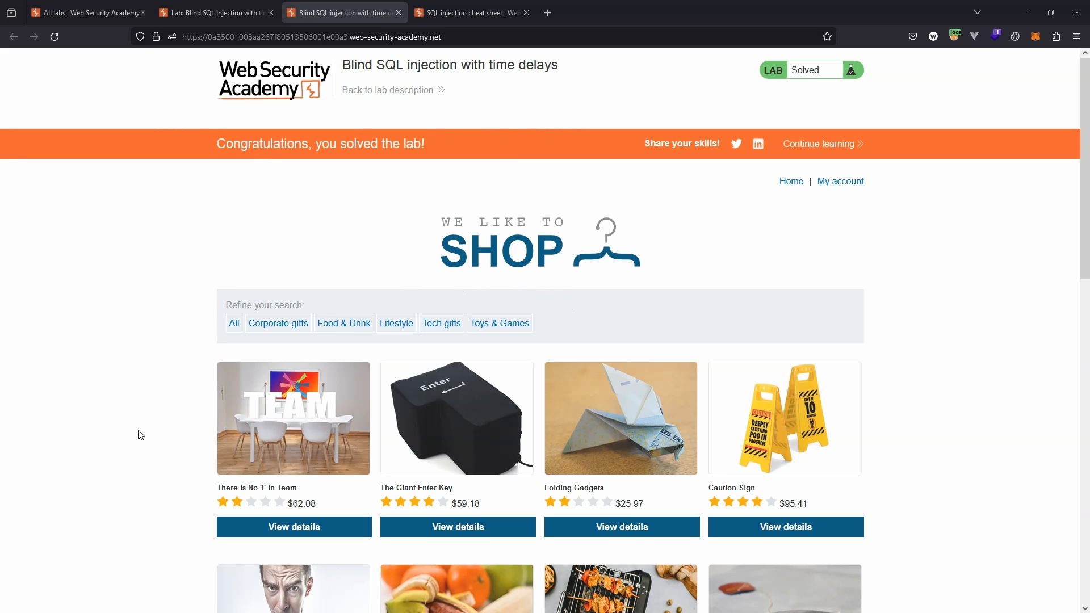
mouse_move(154, 368)
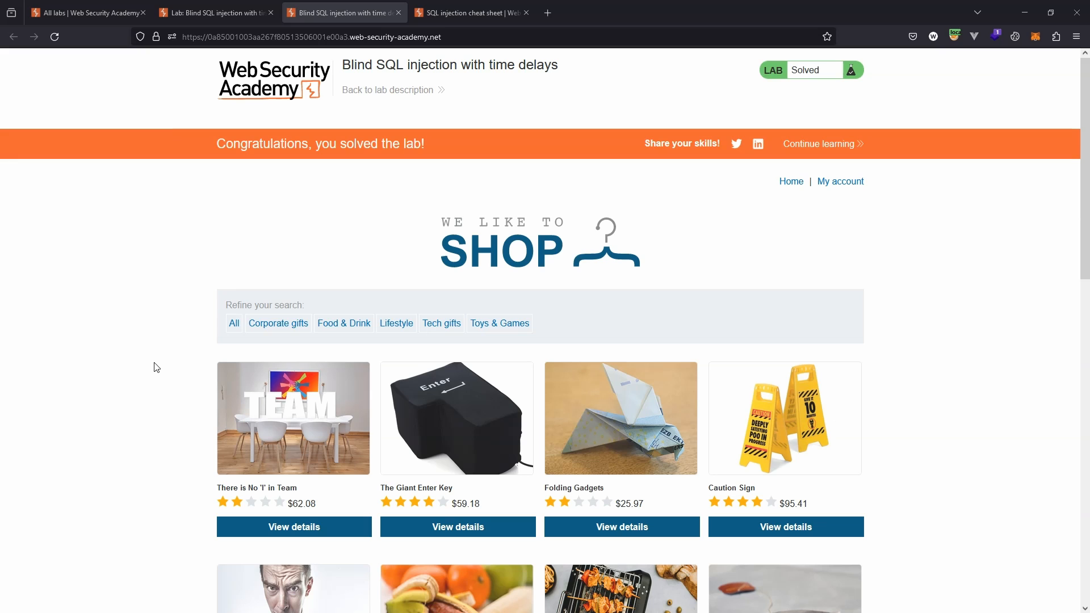
mouse_move(130, 385)
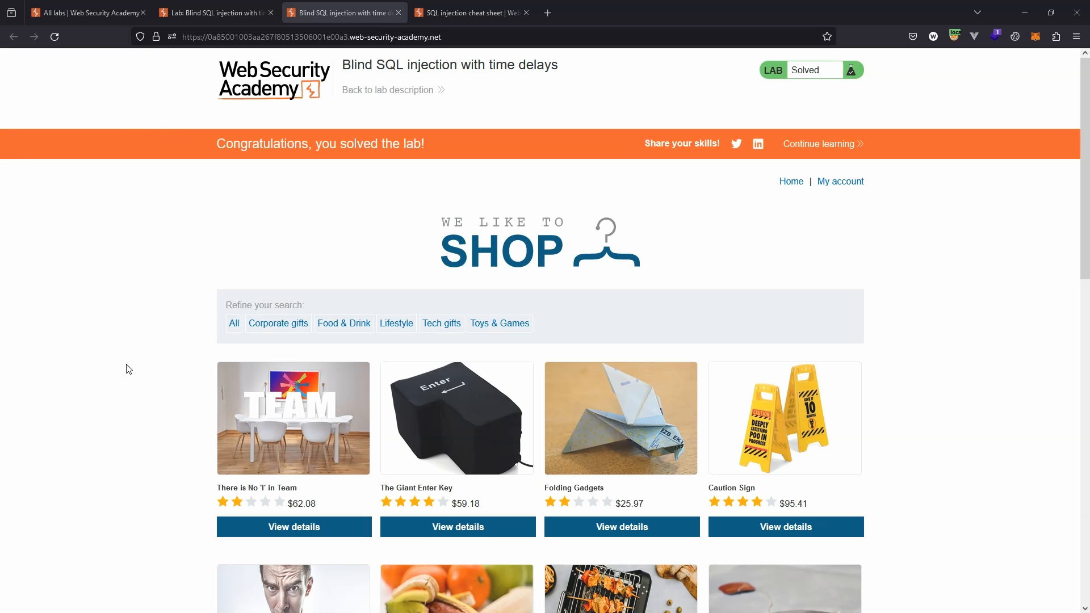
mouse_move(137, 406)
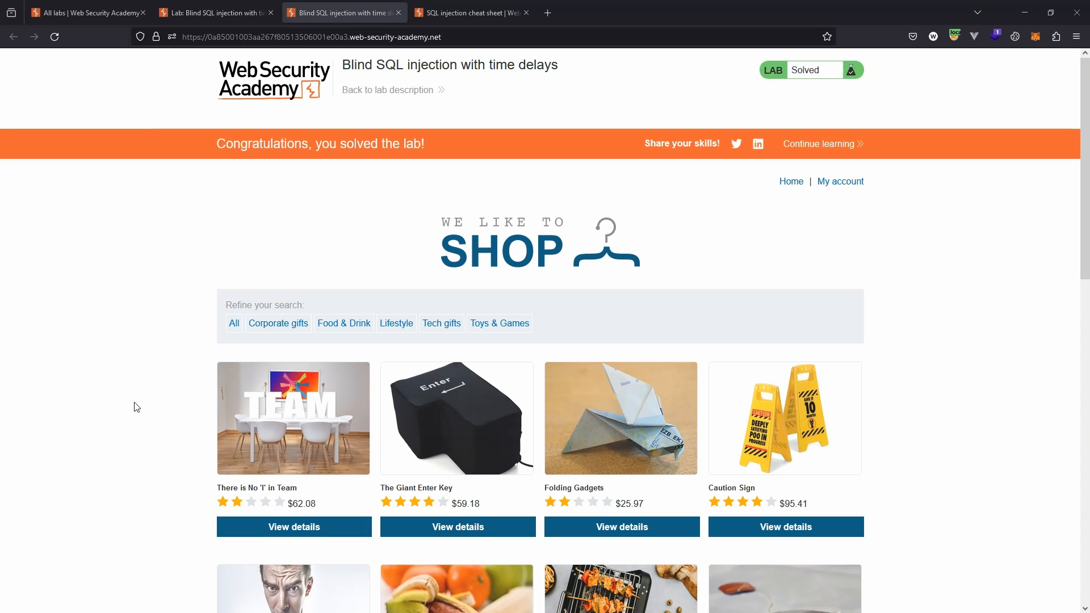
mouse_move(65, 573)
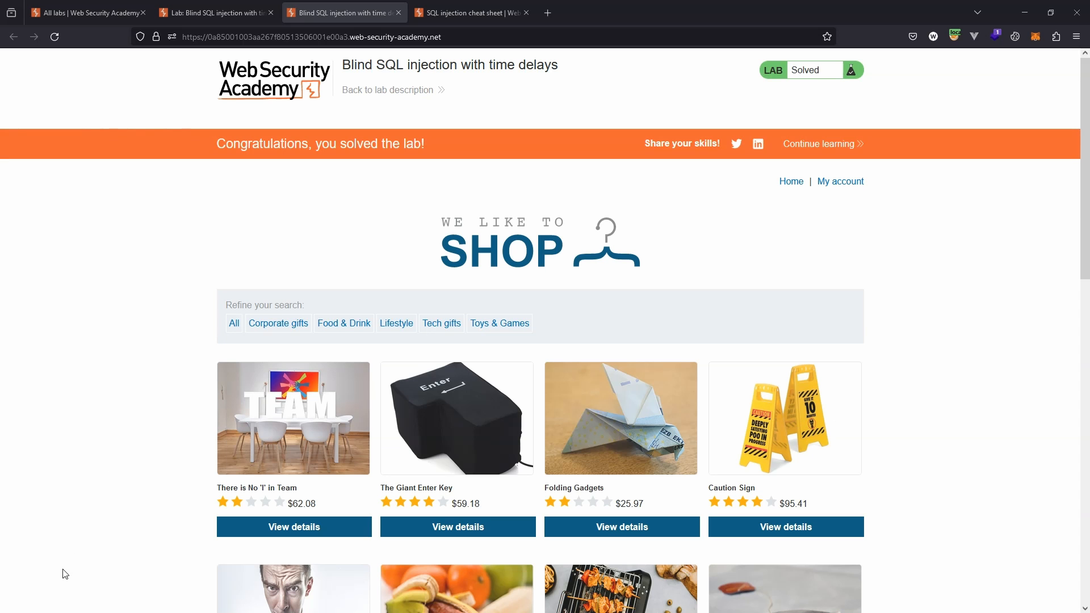